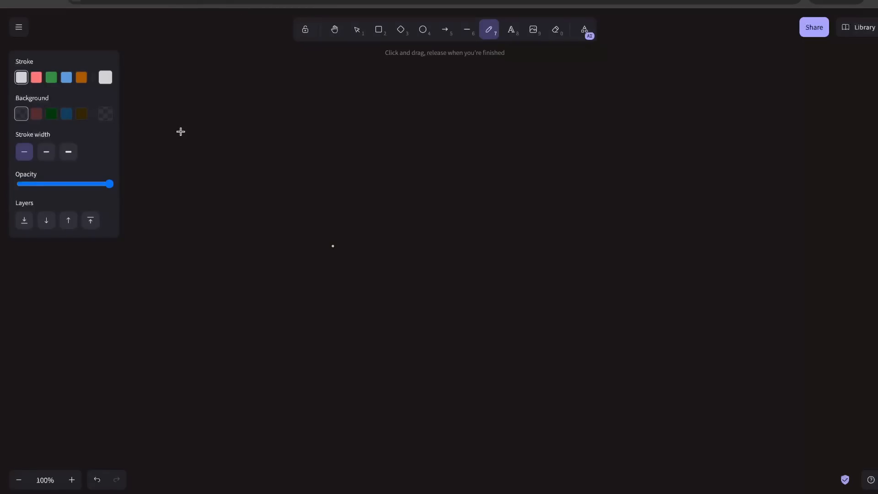
{"action": "mouse_move", "coordinate": [352, 154]}
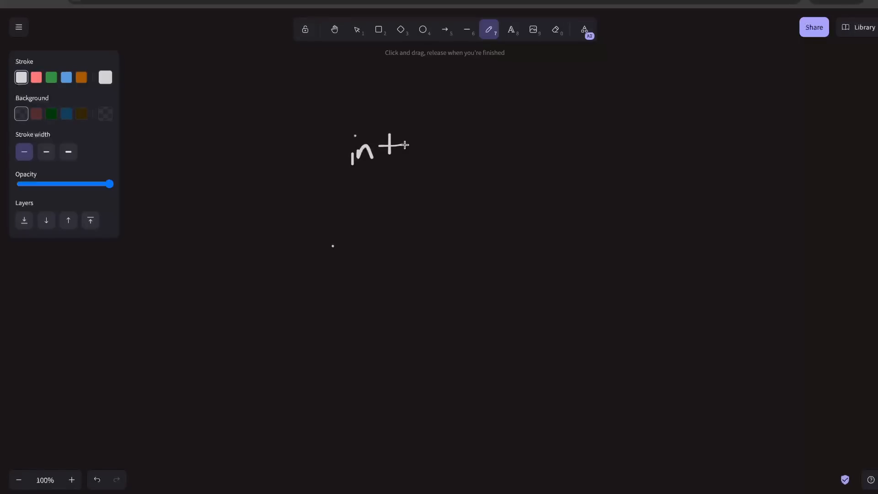
Handwrite 'int i = 0' near the top centre and start 'i++' beneath it.
{"action": "left_click_drag", "start_coordinate": [442, 138], "coordinate": [442, 154]}
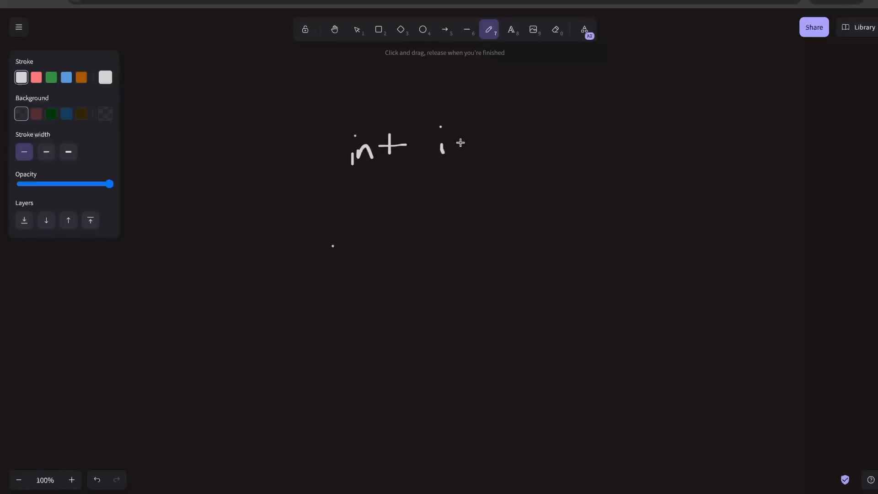
{"action": "left_click_drag", "start_coordinate": [456, 139], "coordinate": [484, 146]}
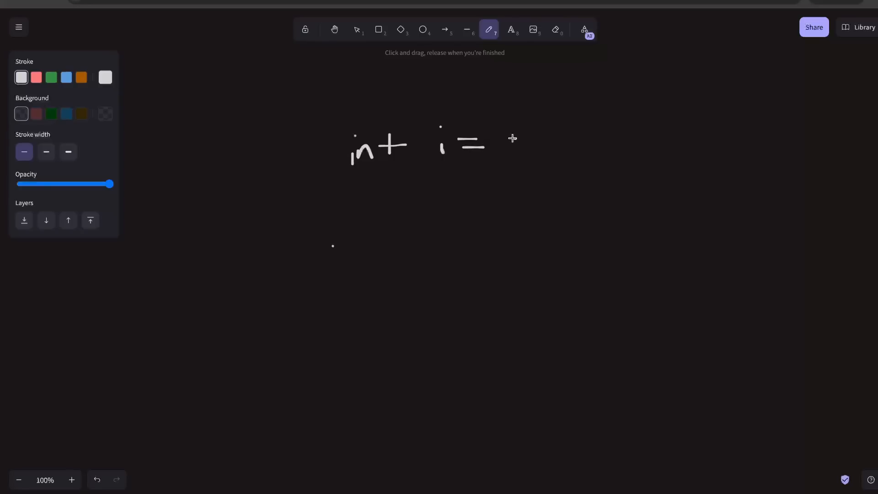
{"action": "left_click_drag", "start_coordinate": [509, 137], "coordinate": [532, 160]}
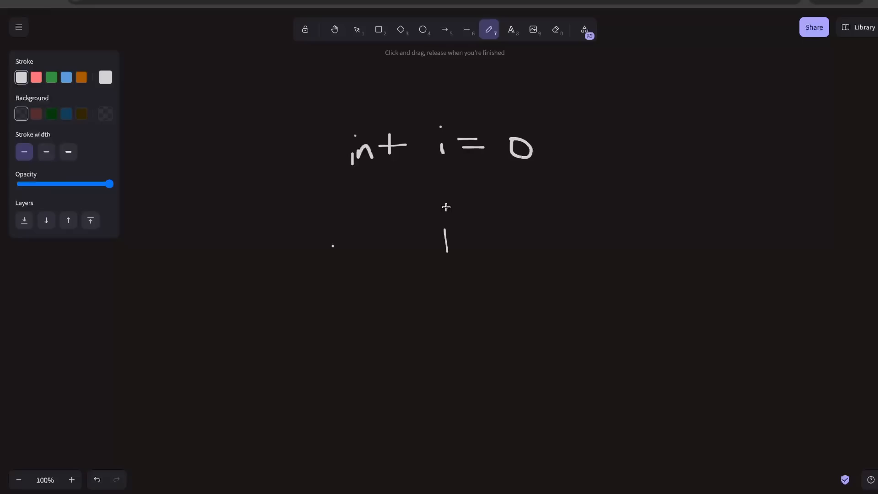
{"action": "left_click_drag", "start_coordinate": [457, 235], "coordinate": [481, 235]}
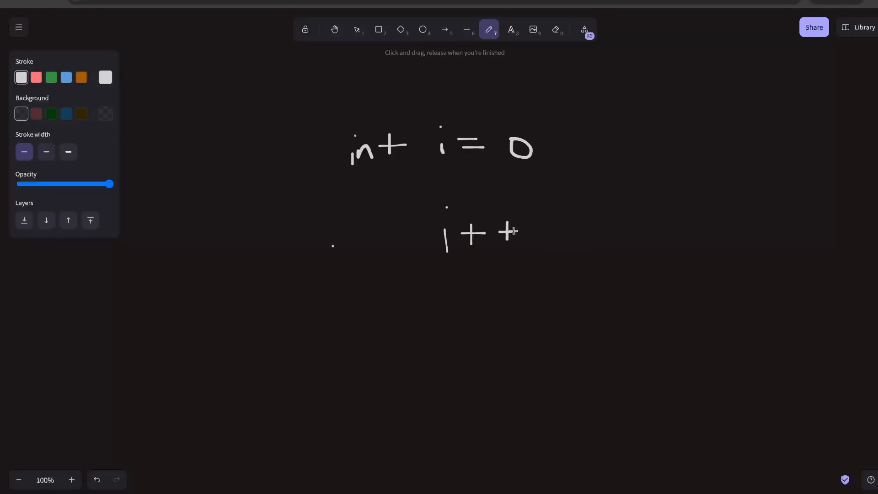
{"action": "mouse_move", "coordinate": [564, 214]}
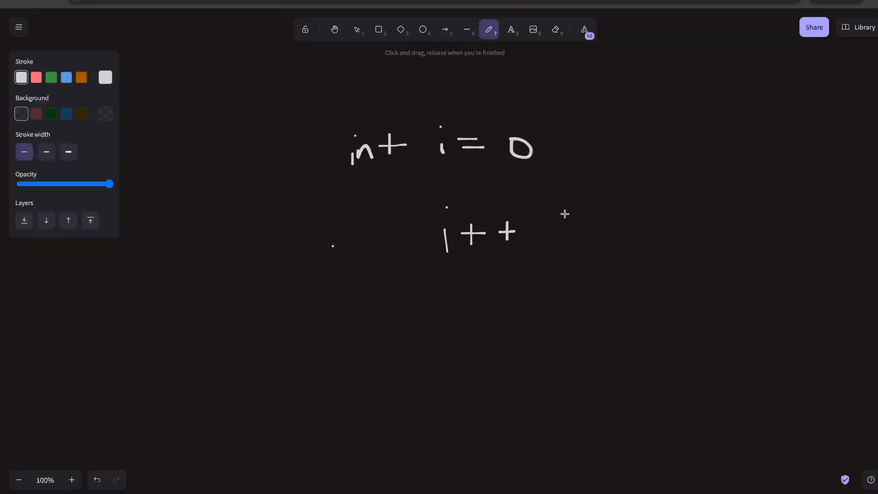
{"action": "mouse_move", "coordinate": [384, 349]}
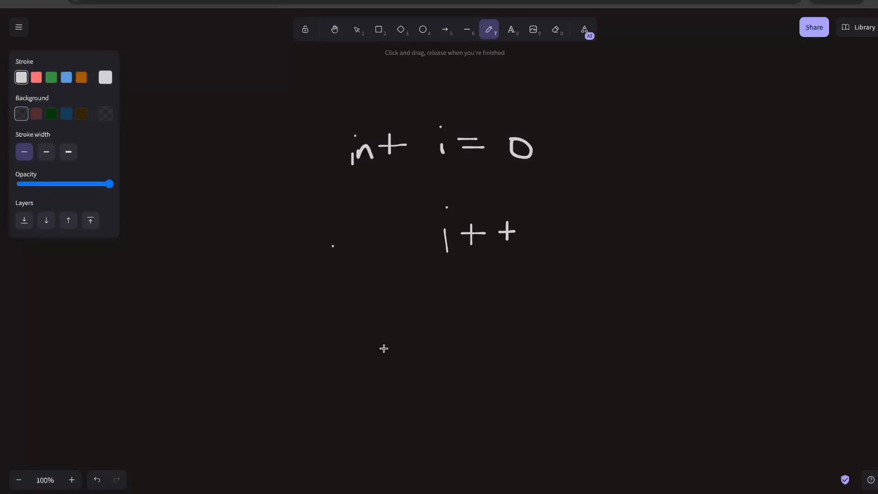
Handwrite 'Read,' below the i++ expression.
{"action": "left_click_drag", "start_coordinate": [327, 311], "coordinate": [336, 350]}
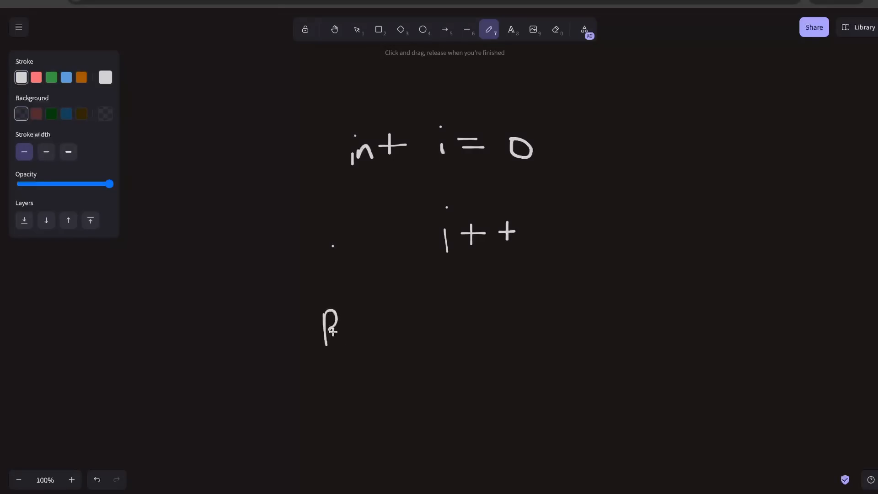
{"action": "left_click_drag", "start_coordinate": [331, 316], "coordinate": [384, 336]}
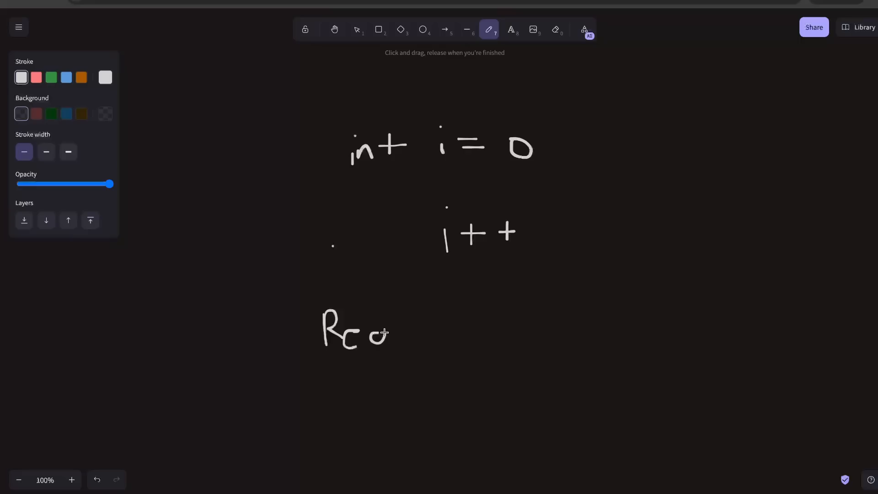
{"action": "left_click_drag", "start_coordinate": [389, 325], "coordinate": [383, 344]}
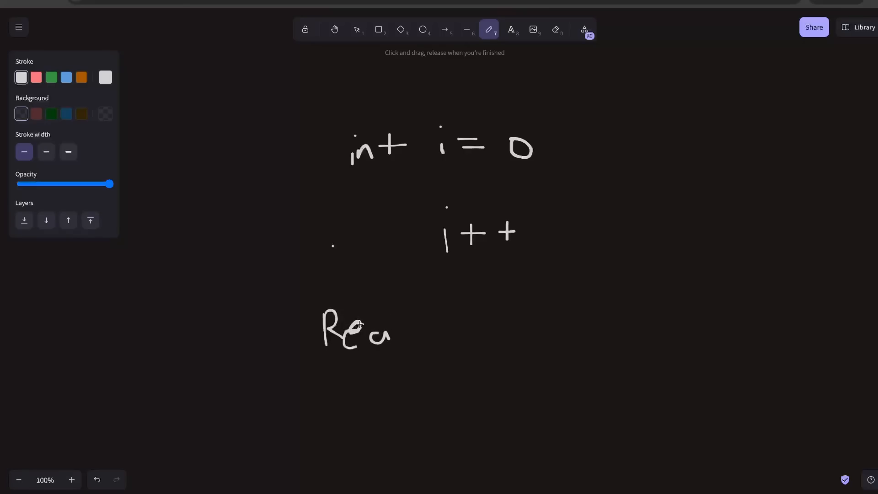
{"action": "left_click_drag", "start_coordinate": [409, 314], "coordinate": [423, 341]}
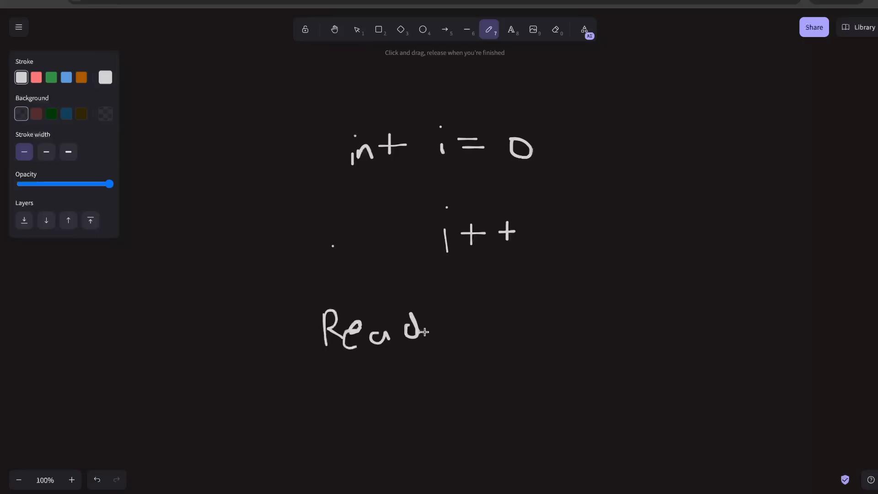
{"action": "left_click_drag", "start_coordinate": [440, 333], "coordinate": [439, 353]}
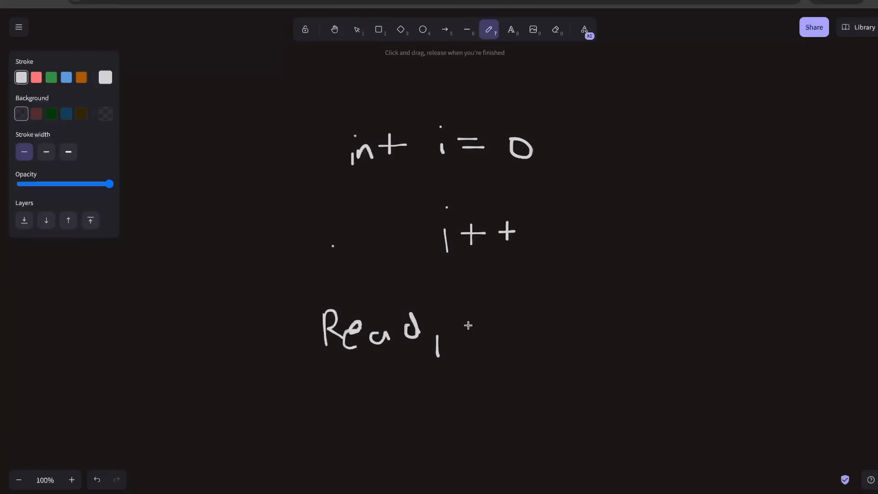
Continue the line with 'Update/Add, write' after Read.
{"action": "left_click_drag", "start_coordinate": [465, 313], "coordinate": [487, 341]}
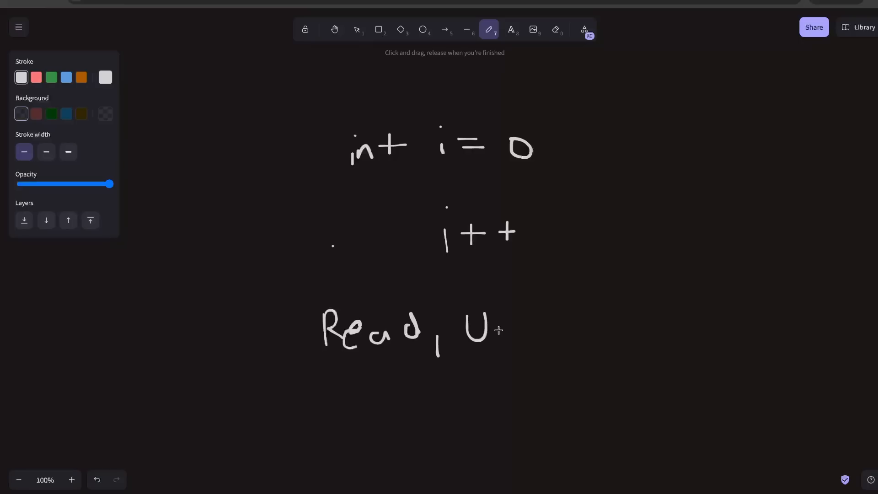
{"action": "left_click_drag", "start_coordinate": [493, 314], "coordinate": [538, 342]}
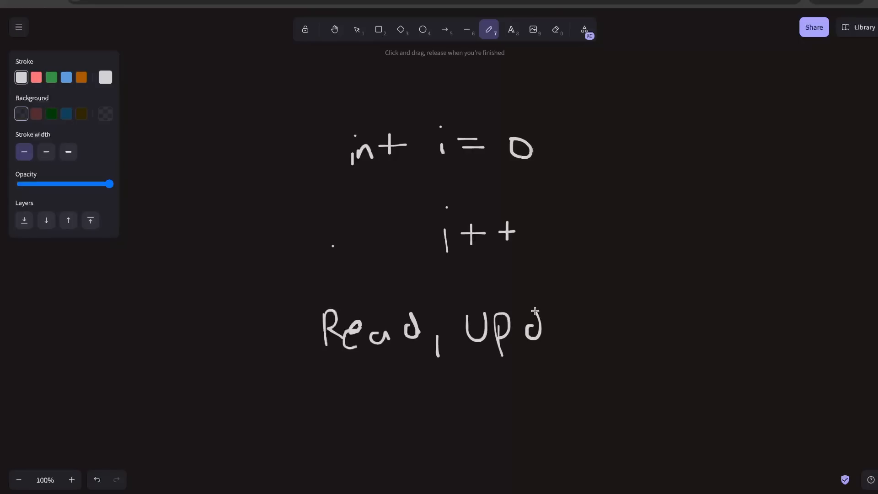
{"action": "left_click_drag", "start_coordinate": [549, 320], "coordinate": [588, 336]}
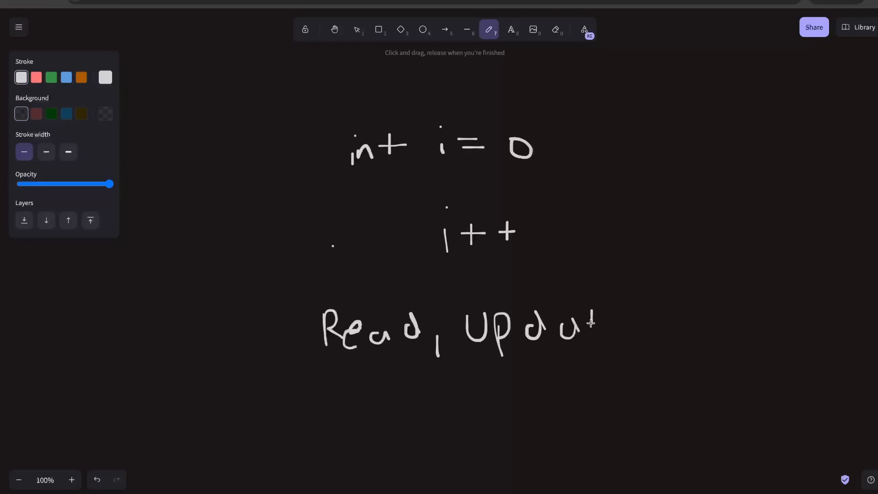
{"action": "left_click_drag", "start_coordinate": [591, 322], "coordinate": [622, 320]}
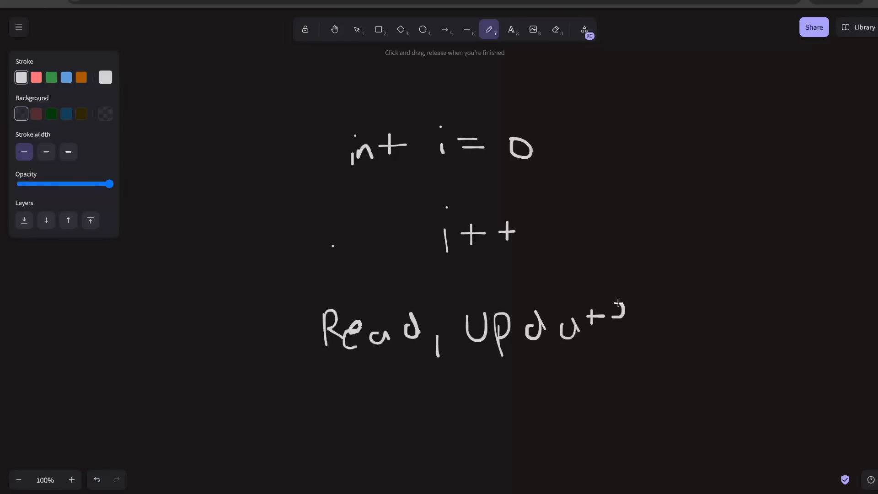
{"action": "left_click_drag", "start_coordinate": [611, 308], "coordinate": [661, 337]}
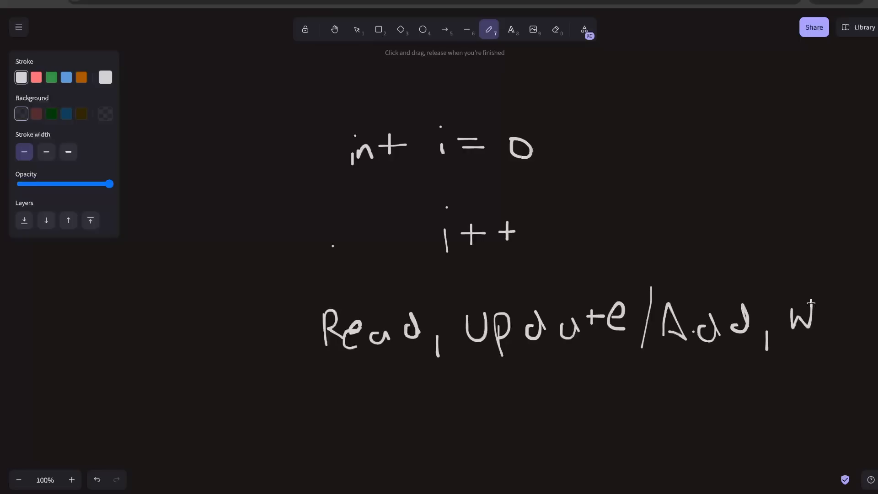
{"action": "left_click_drag", "start_coordinate": [812, 320], "coordinate": [841, 311]}
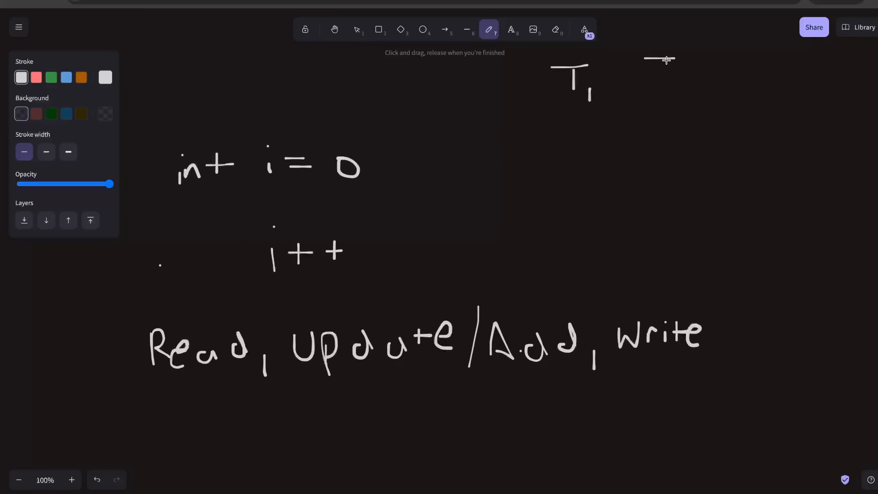
Write T2 beside T1, underline i, box i++, and draw an arrow down from T1.
{"action": "left_click_drag", "start_coordinate": [647, 59], "coordinate": [686, 95]}
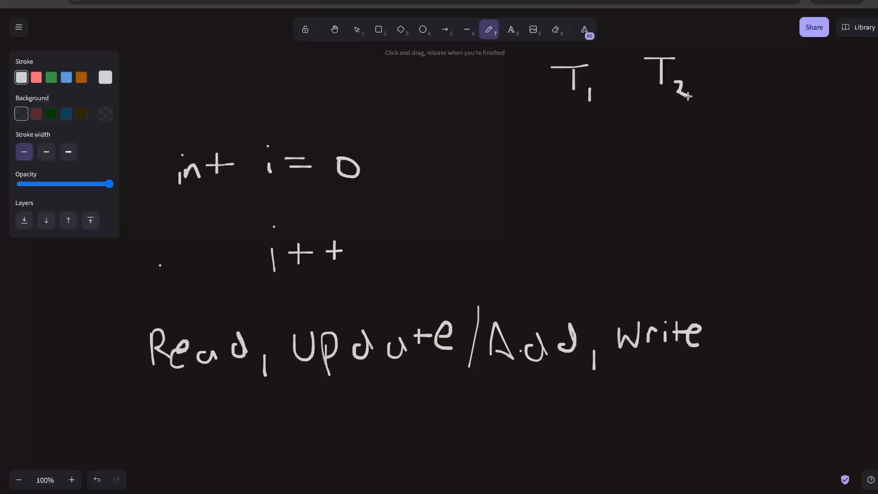
{"action": "mouse_move", "coordinate": [547, 67]}
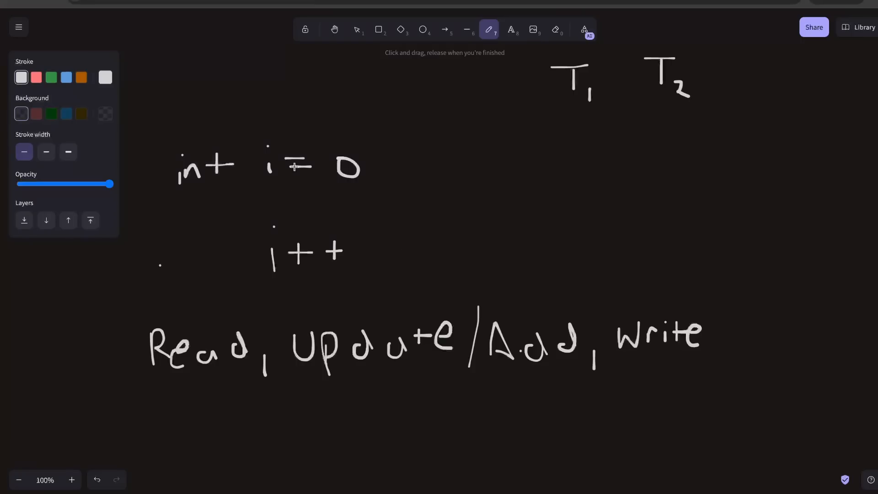
{"action": "left_click_drag", "start_coordinate": [270, 200], "coordinate": [282, 201]}
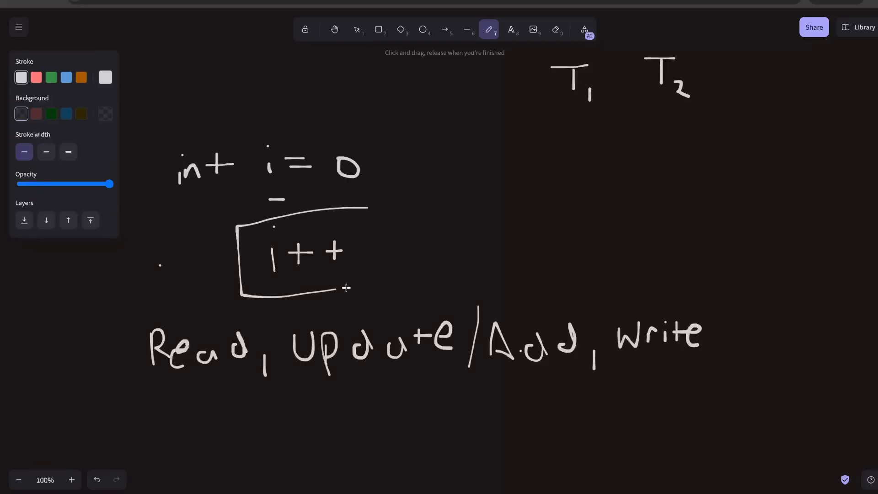
{"action": "left_click_drag", "start_coordinate": [346, 287], "coordinate": [366, 212]}
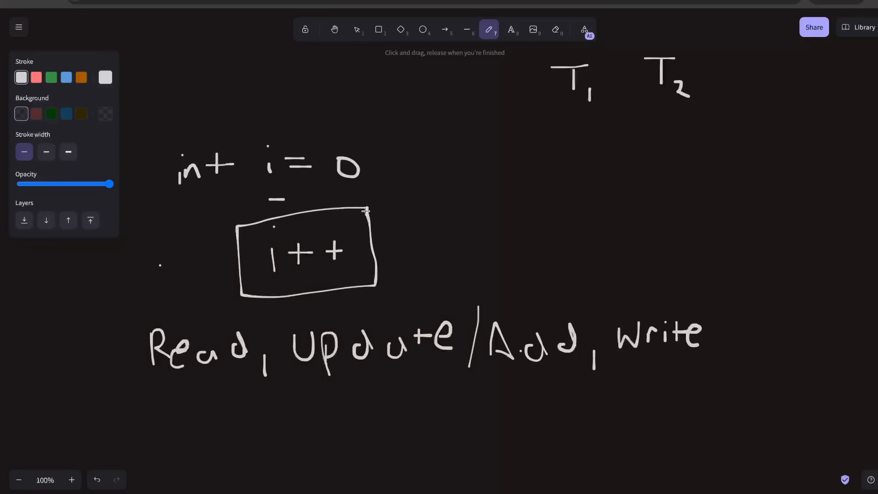
{"action": "left_click_drag", "start_coordinate": [552, 112], "coordinate": [565, 140]}
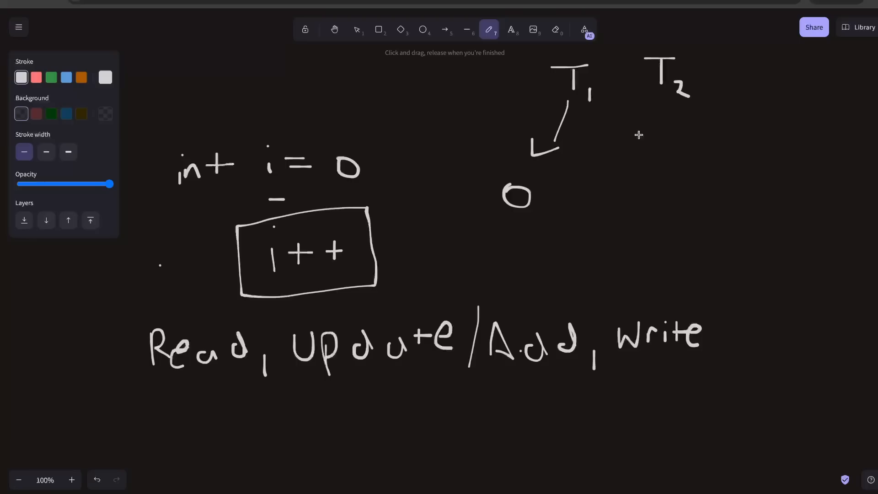
{"action": "mouse_move", "coordinate": [540, 205]}
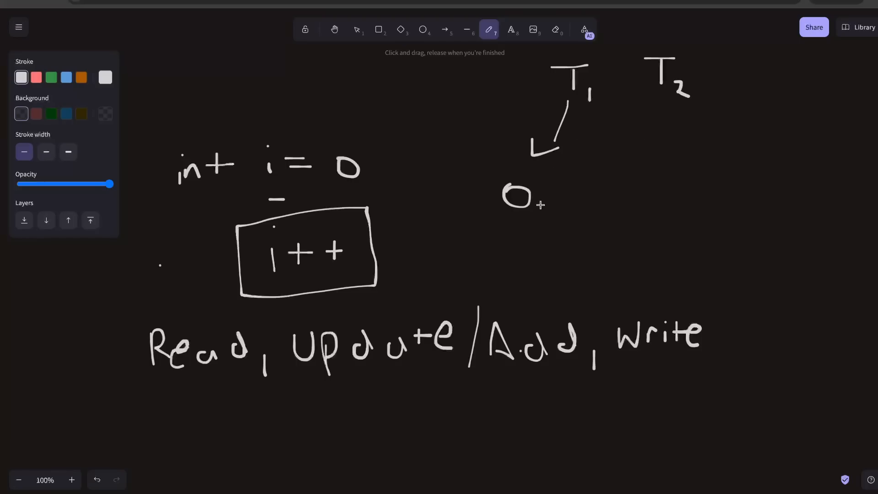
Sketch arrows from T1 down to 0, curving from T1 to T2, and down from T2.
{"action": "left_click_drag", "start_coordinate": [187, 406], "coordinate": [232, 397]}
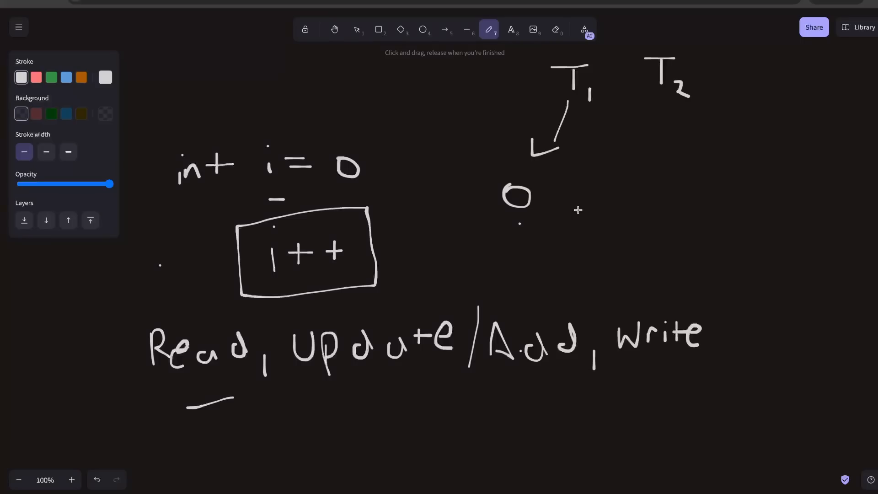
{"action": "left_click_drag", "start_coordinate": [605, 106], "coordinate": [622, 137]}
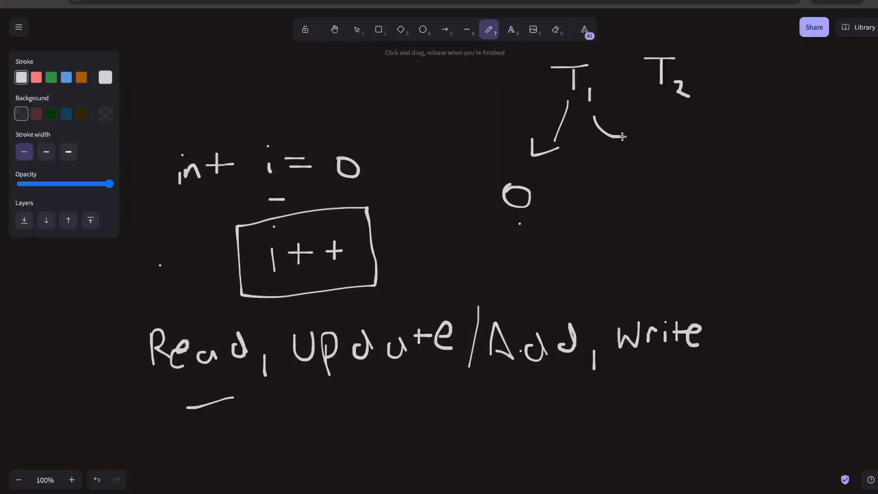
{"action": "left_click_drag", "start_coordinate": [607, 138], "coordinate": [664, 120]}
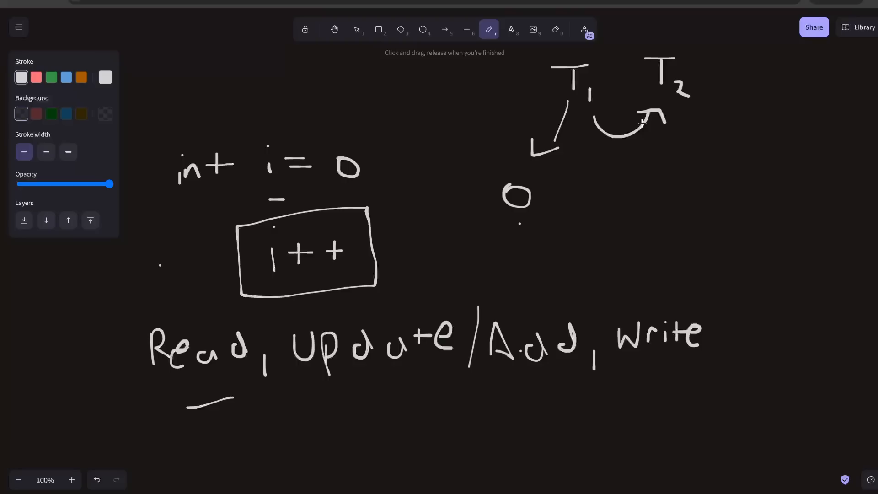
{"action": "left_click_drag", "start_coordinate": [669, 116], "coordinate": [671, 186]}
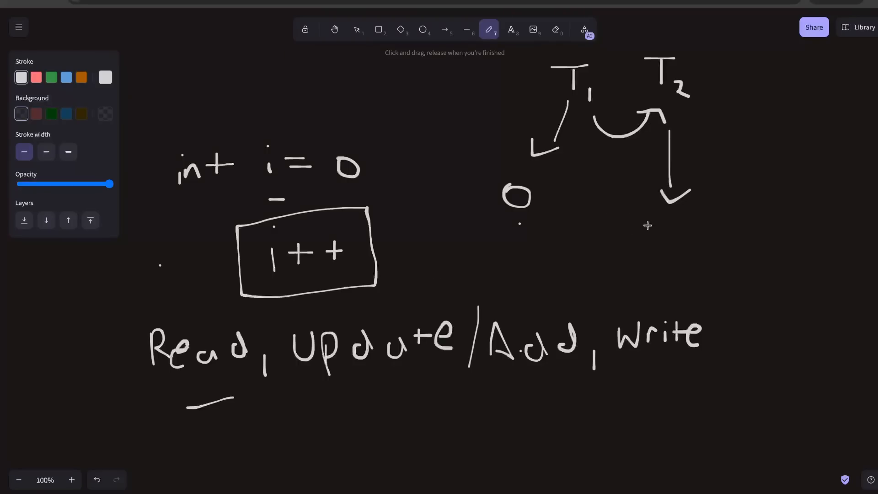
{"action": "mouse_move", "coordinate": [647, 228]}
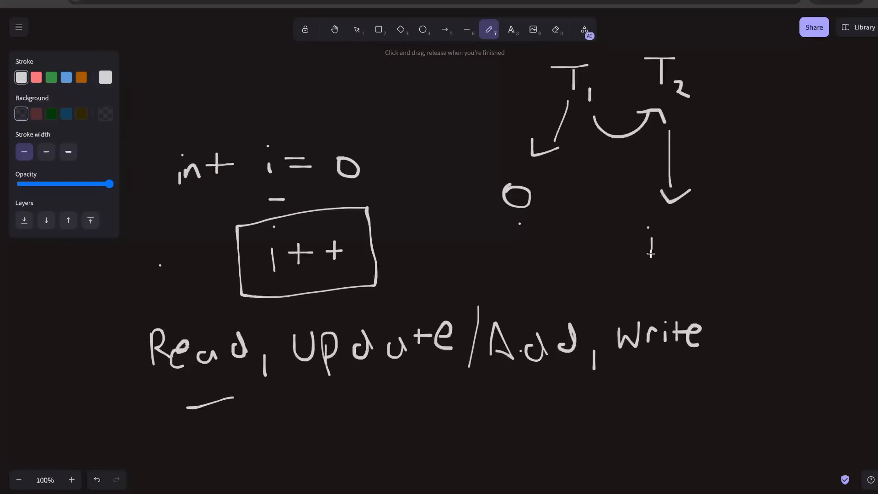
Handwrite 'i = 1' beneath T2's downward arrow.
{"action": "left_click_drag", "start_coordinate": [661, 242], "coordinate": [688, 242]}
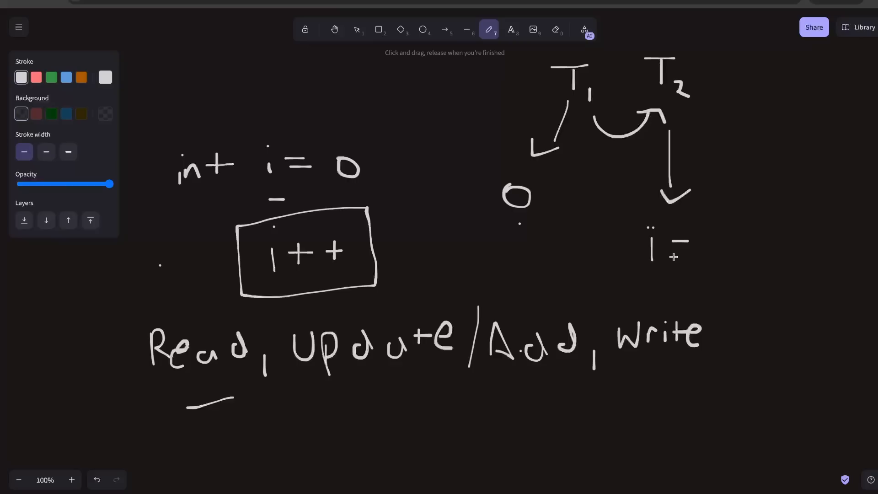
{"action": "left_click_drag", "start_coordinate": [664, 247], "coordinate": [686, 247]}
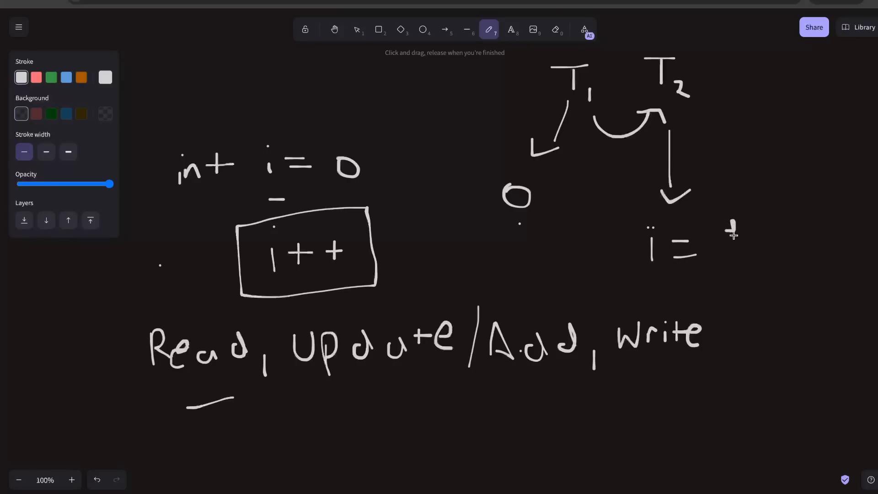
{"action": "left_click_drag", "start_coordinate": [722, 225], "coordinate": [761, 261]}
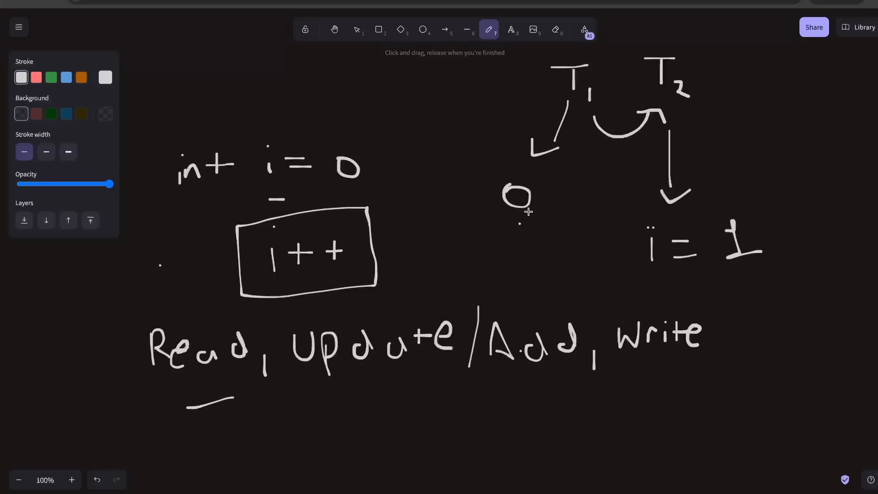
{"action": "mouse_move", "coordinate": [523, 215]}
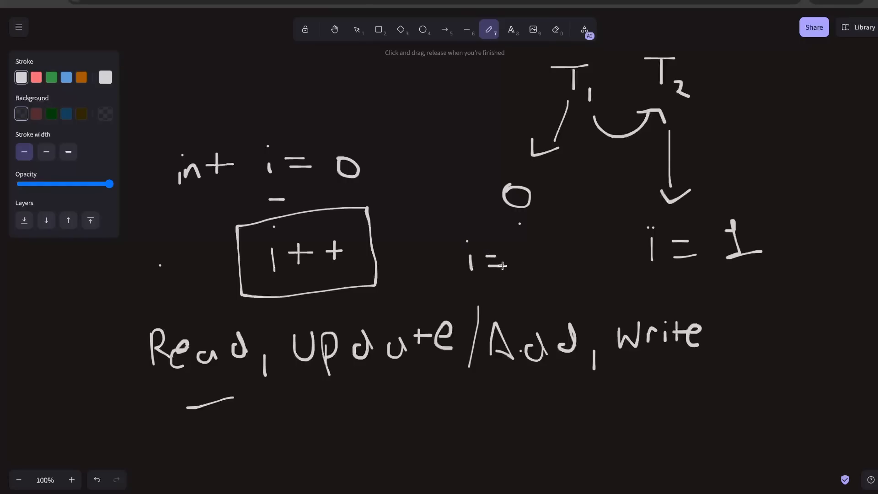
Write 'i = 1' below the 0 and an underlined 'i = 2' at upper right.
{"action": "left_click_drag", "start_coordinate": [529, 235], "coordinate": [529, 269]}
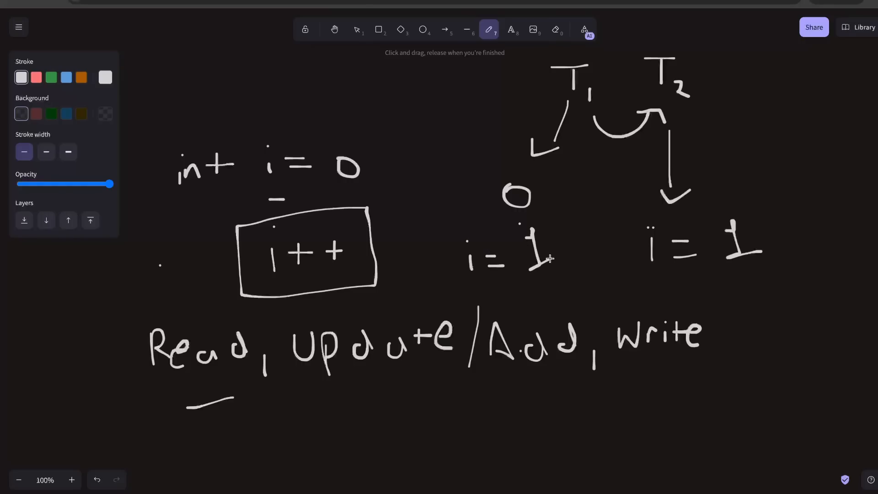
{"action": "mouse_move", "coordinate": [592, 251]}
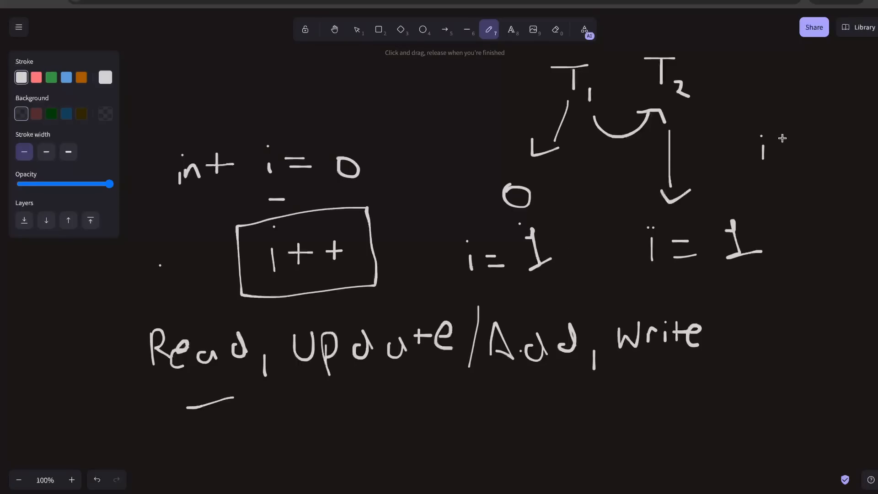
{"action": "left_click_drag", "start_coordinate": [770, 147], "coordinate": [798, 147]}
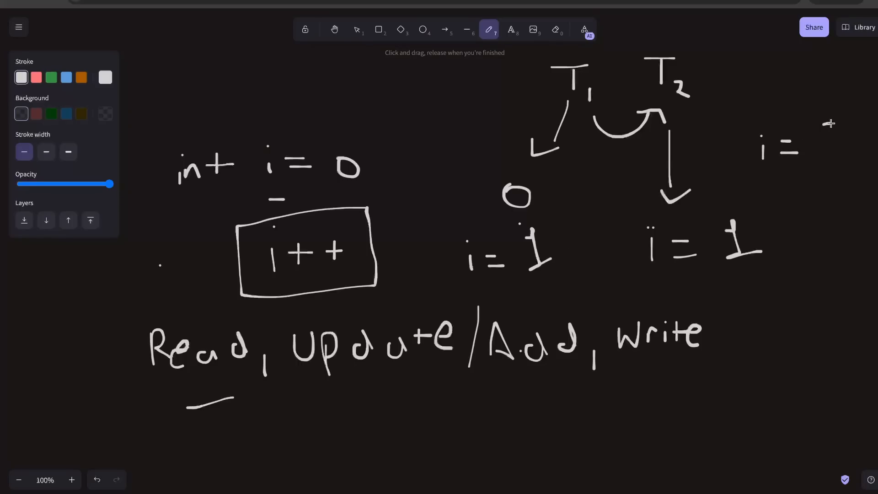
{"action": "left_click_drag", "start_coordinate": [818, 135], "coordinate": [840, 178]}
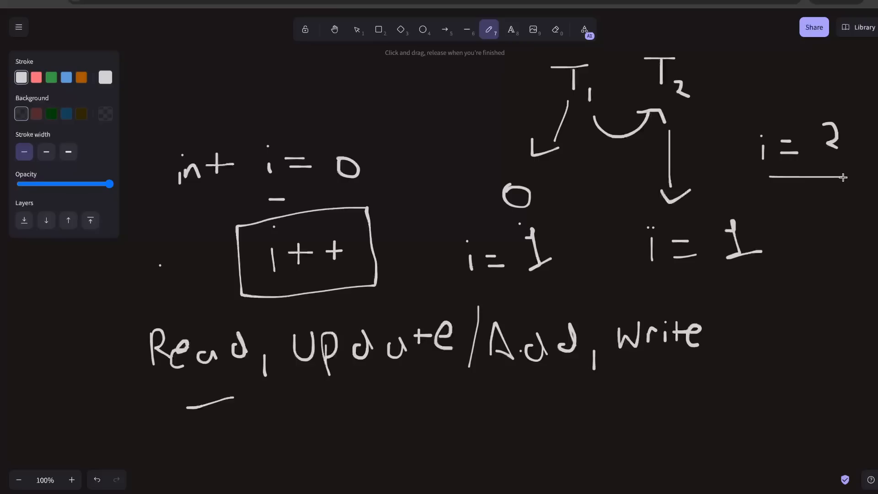
{"action": "mouse_move", "coordinate": [800, 205]}
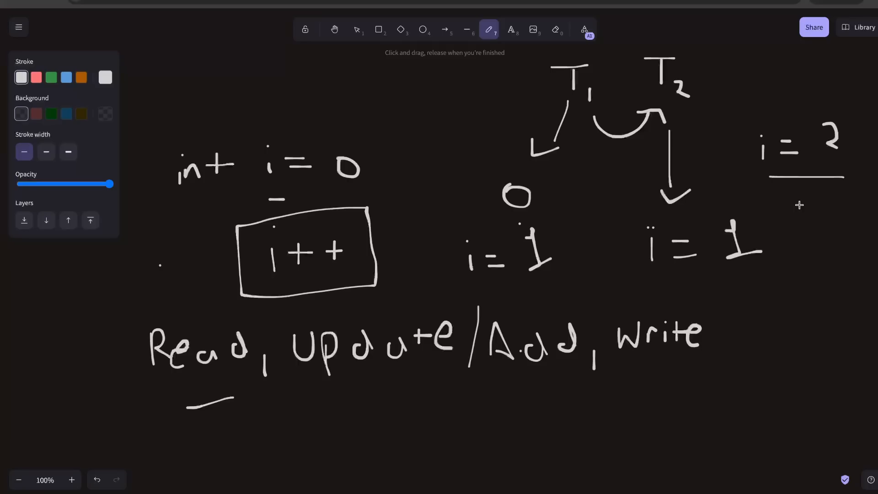
{"action": "mouse_move", "coordinate": [814, 302]}
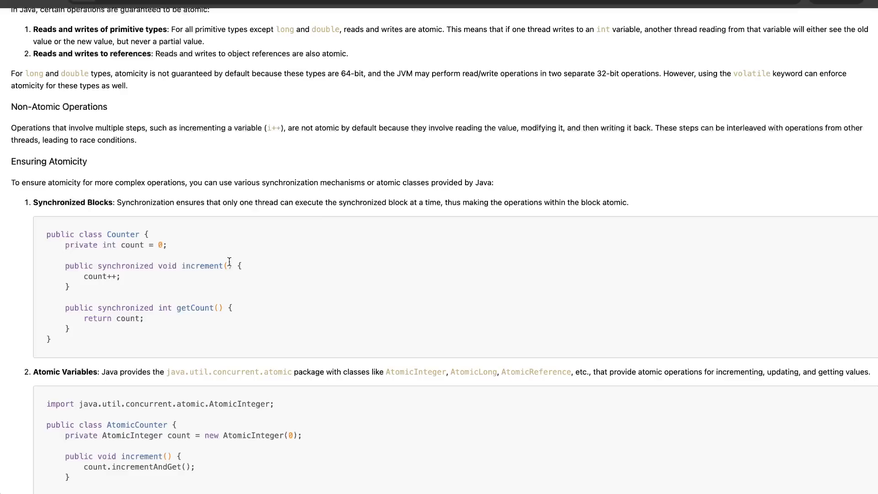
Select the 'public synchronized void increment() {' line in the Counter example.
{"action": "double_click", "coordinate": [125, 265]}
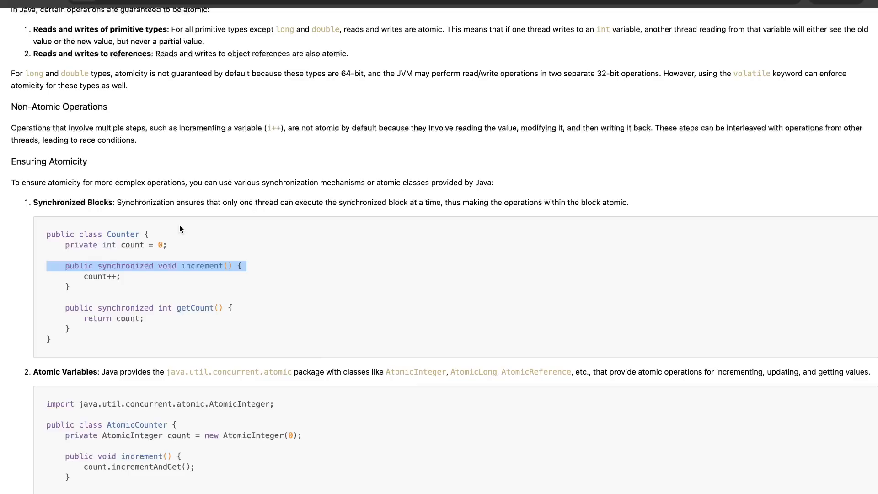
Scroll to the AtomicCounter example and highlight AtomicInteger in its code.
{"action": "scroll", "scroll_direction": "down", "scroll_amount": 3}
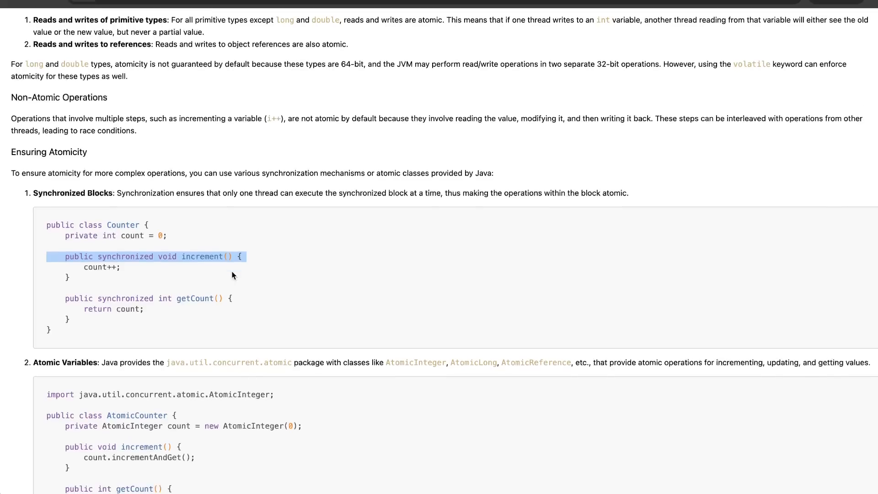
{"action": "scroll", "scroll_direction": "down", "scroll_amount": 3}
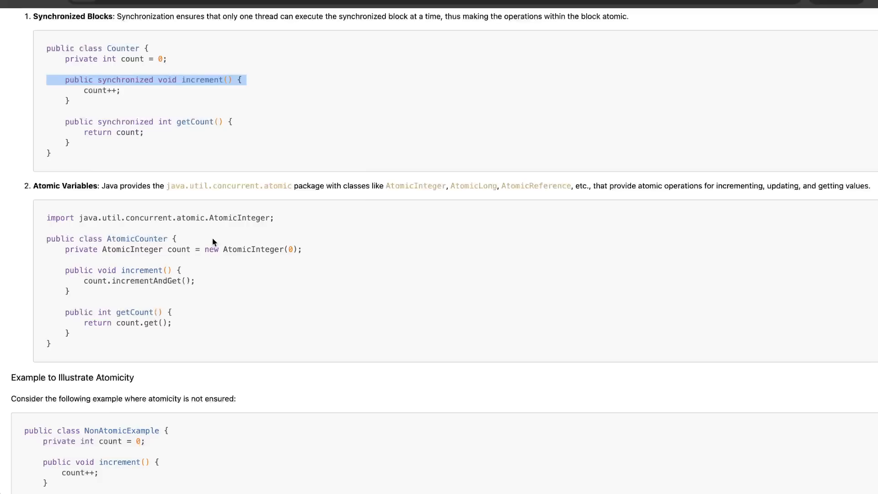
{"action": "mouse_move", "coordinate": [196, 248]}
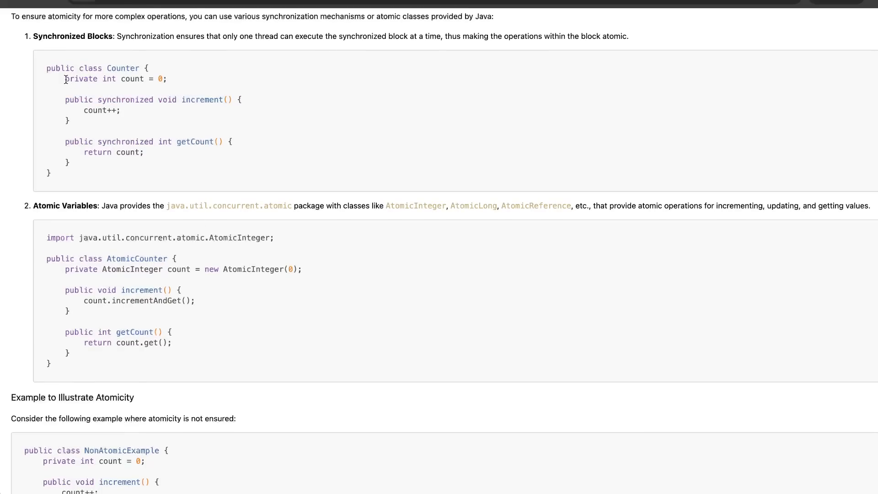
{"action": "mouse_move", "coordinate": [174, 86]}
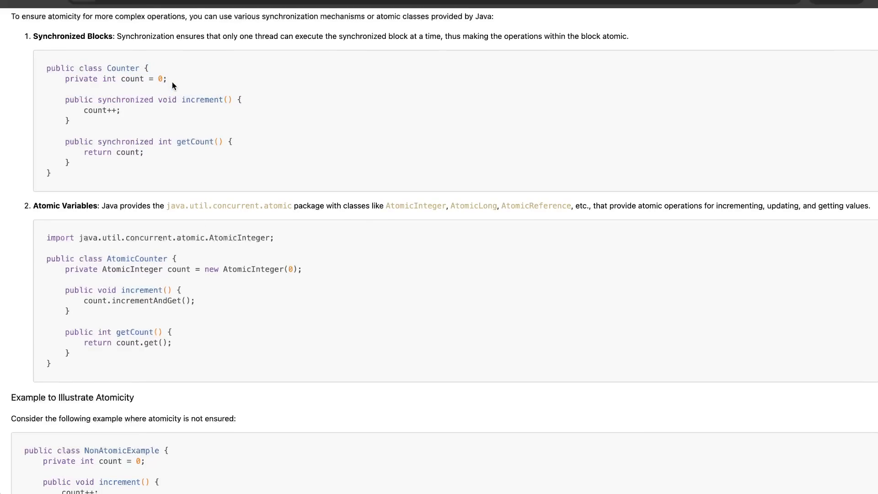
{"action": "mouse_move", "coordinate": [68, 269]}
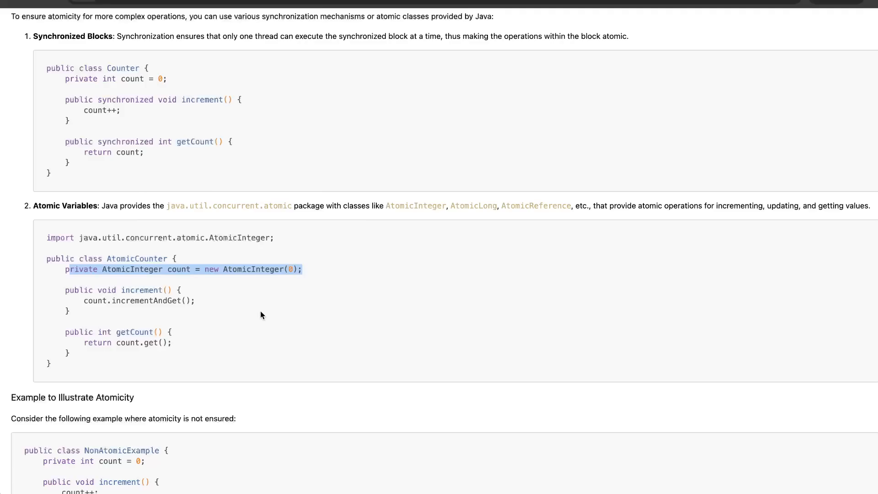
{"action": "mouse_move", "coordinate": [195, 272]}
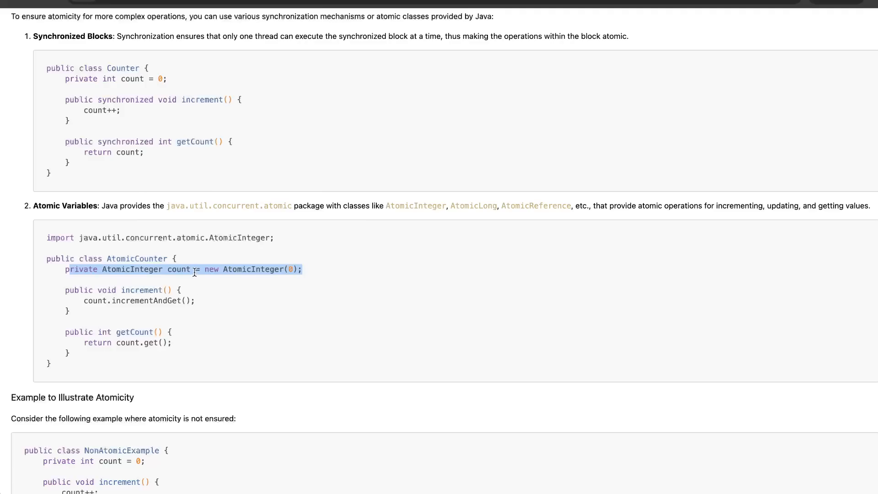
{"action": "mouse_move", "coordinate": [218, 193]}
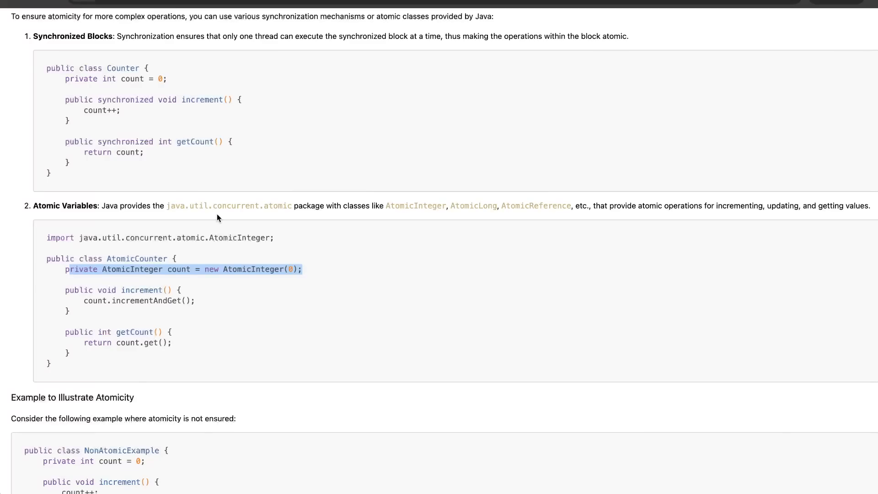
{"action": "scroll", "scroll_direction": "up", "scroll_amount": 3}
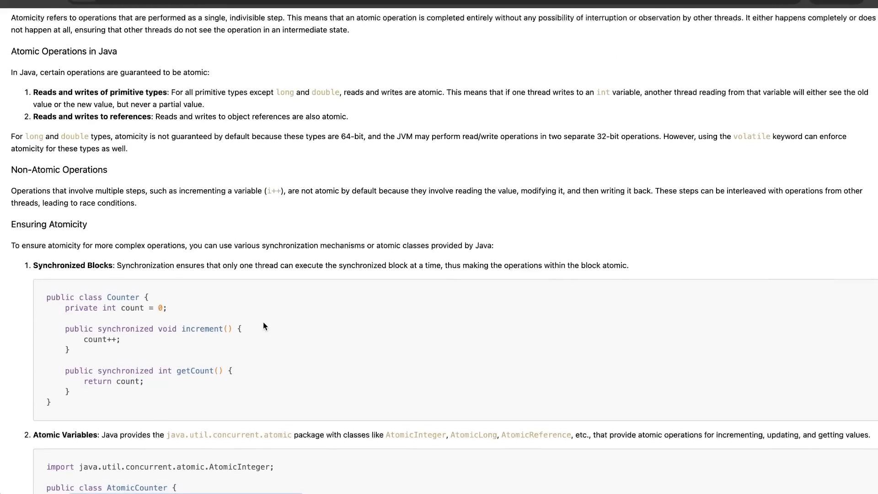
{"action": "scroll", "scroll_direction": "down", "scroll_amount": 3}
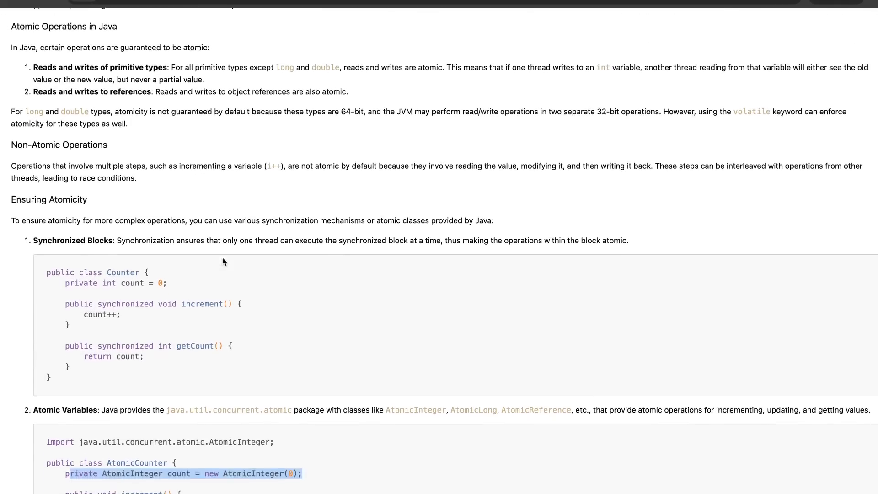
{"action": "scroll", "scroll_direction": "down", "scroll_amount": 3}
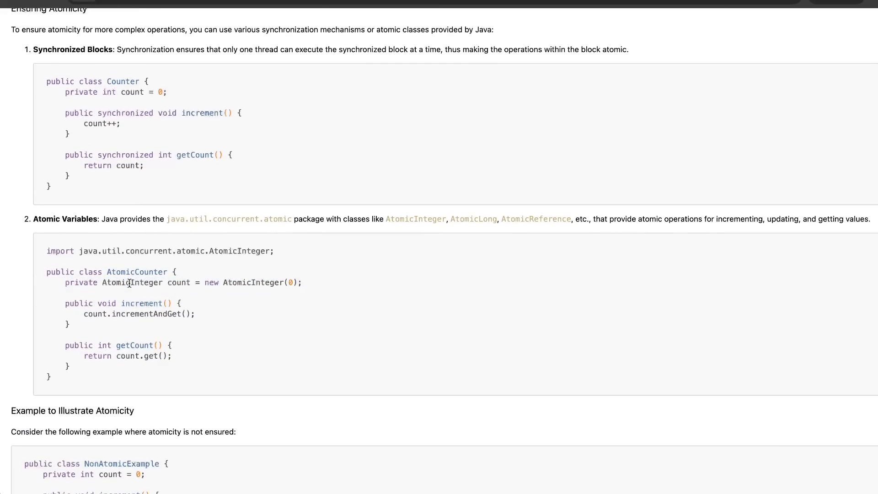
{"action": "double_click", "coordinate": [132, 283]}
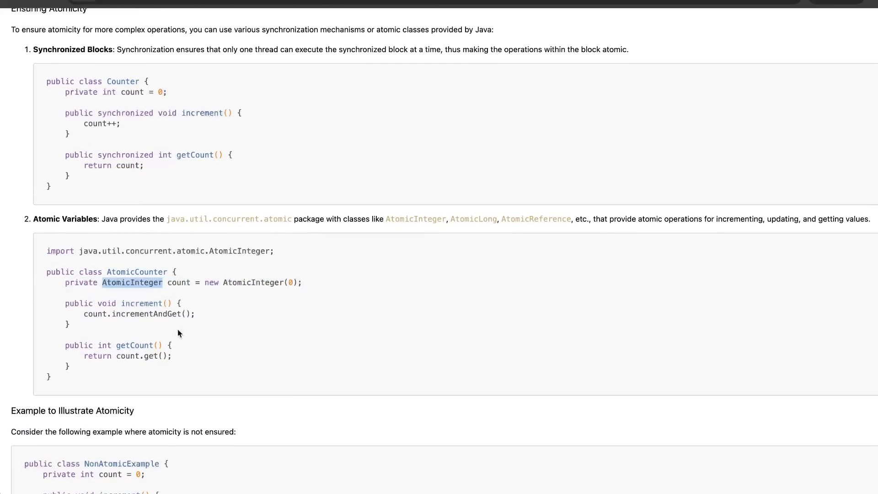
{"action": "scroll", "scroll_direction": "down", "scroll_amount": 3}
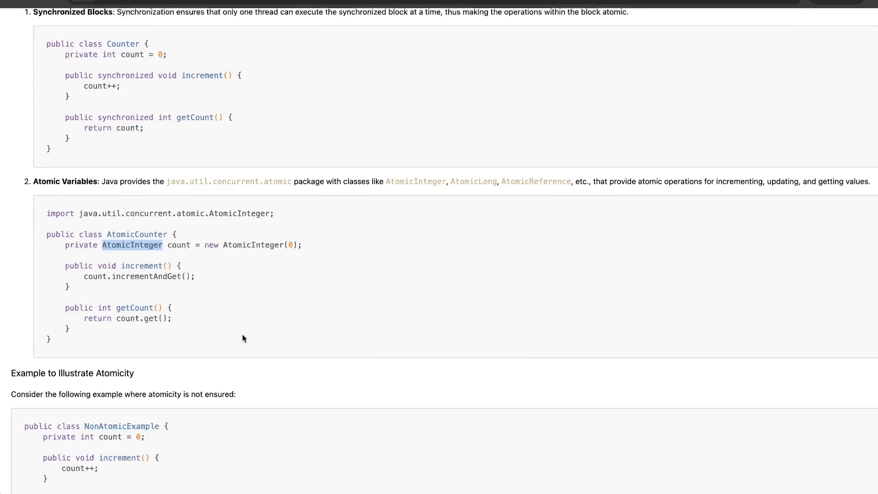
{"action": "scroll", "scroll_direction": "down", "scroll_amount": 3}
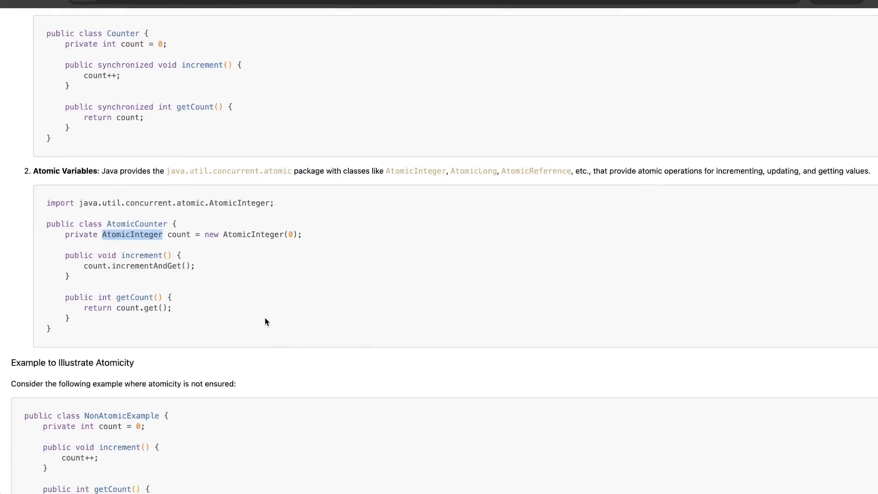
Scroll to NonAtomicExample, then highlight and clear the Thread t1 and t2 blocks.
{"action": "scroll", "scroll_direction": "down", "scroll_amount": 3}
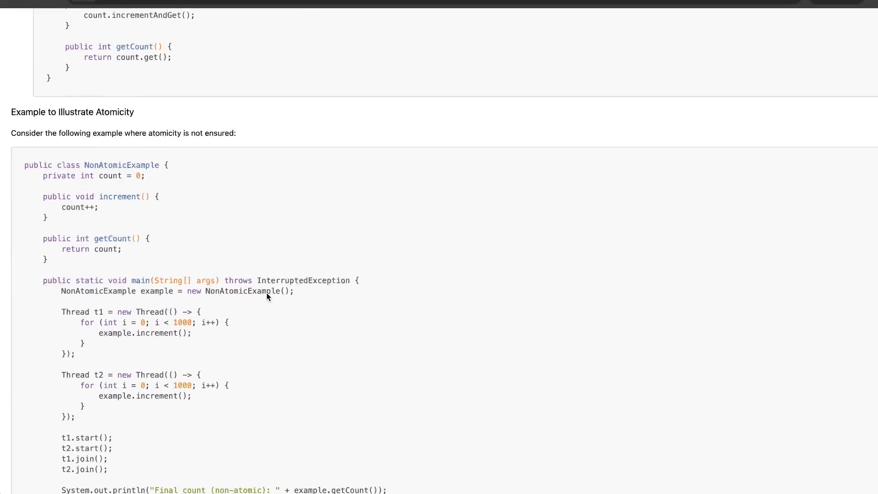
{"action": "scroll", "scroll_direction": "down", "scroll_amount": 3}
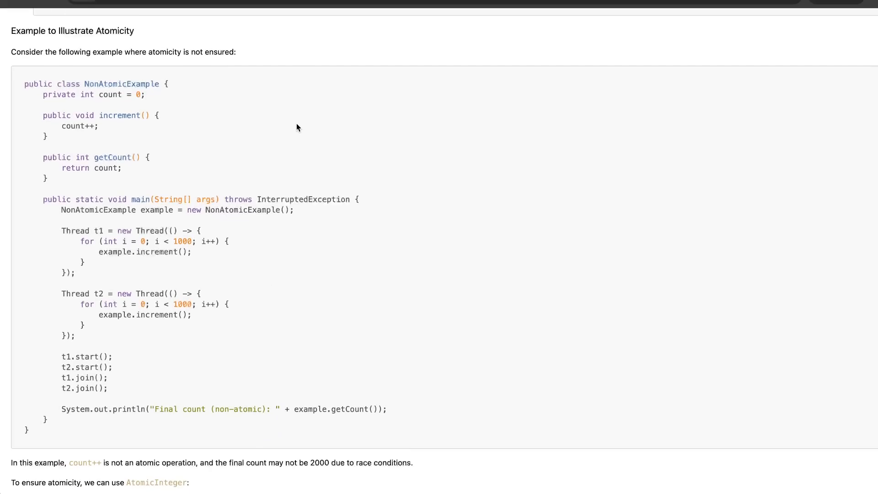
{"action": "mouse_move", "coordinate": [338, 125]}
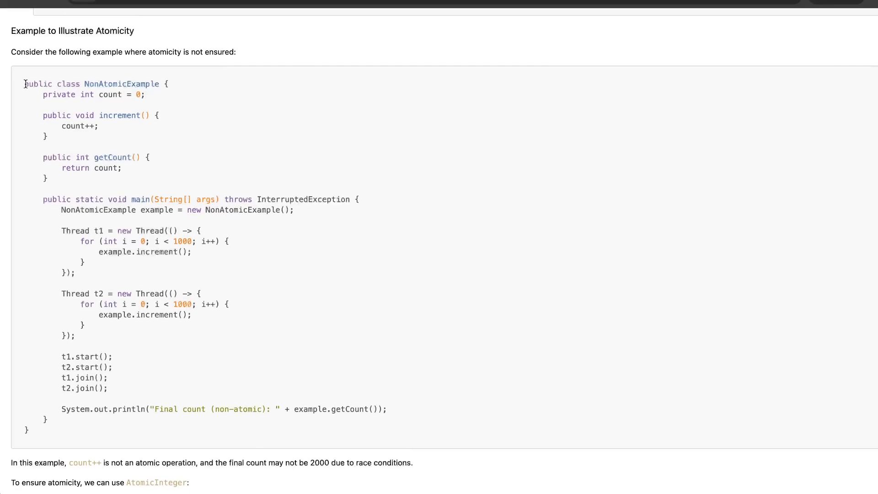
{"action": "left_click_drag", "start_coordinate": [23, 83], "coordinate": [75, 430]}
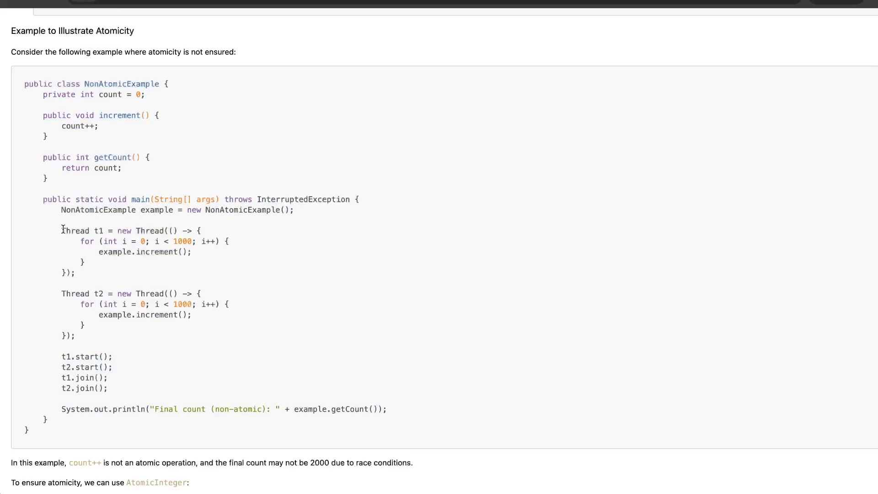
{"action": "left_click_drag", "start_coordinate": [62, 230], "coordinate": [98, 337]}
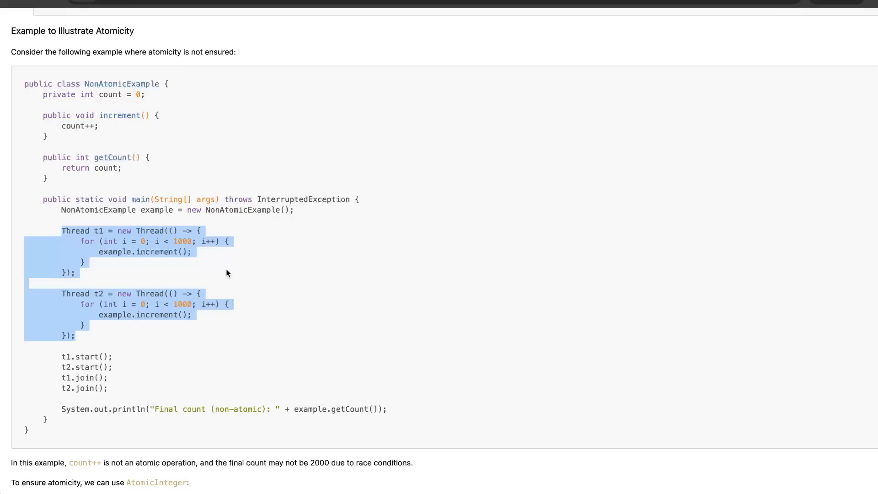
{"action": "left_click", "coordinate": [83, 245]}
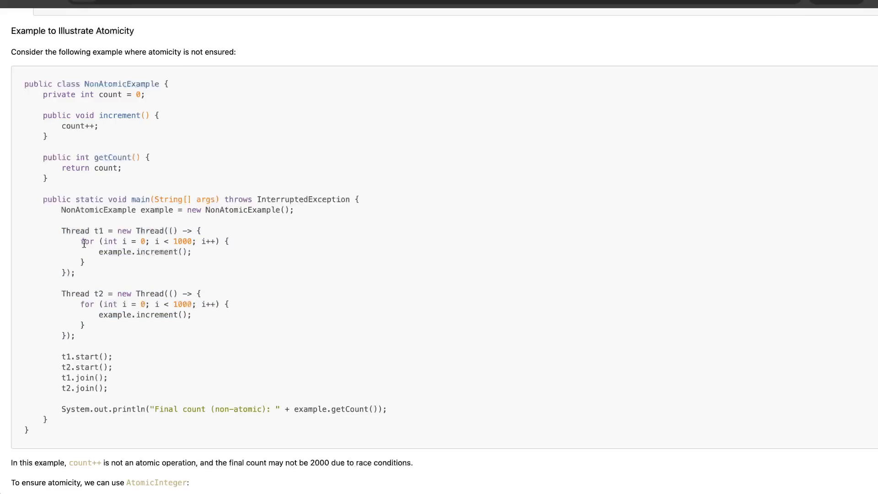
{"action": "mouse_move", "coordinate": [79, 304]}
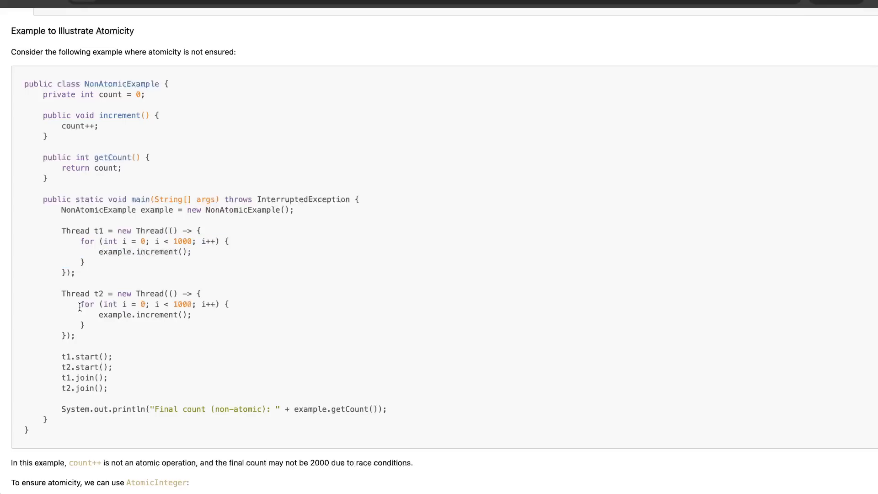
{"action": "double_click", "coordinate": [66, 356]}
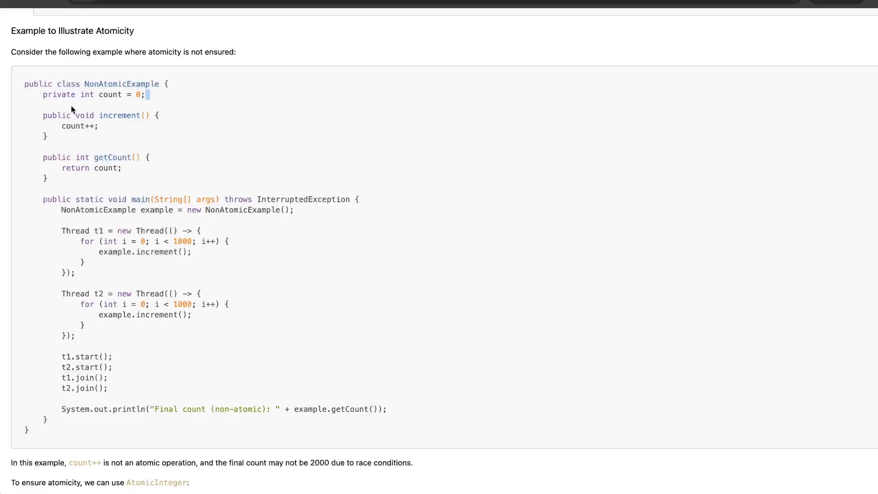
{"action": "mouse_move", "coordinate": [277, 254]}
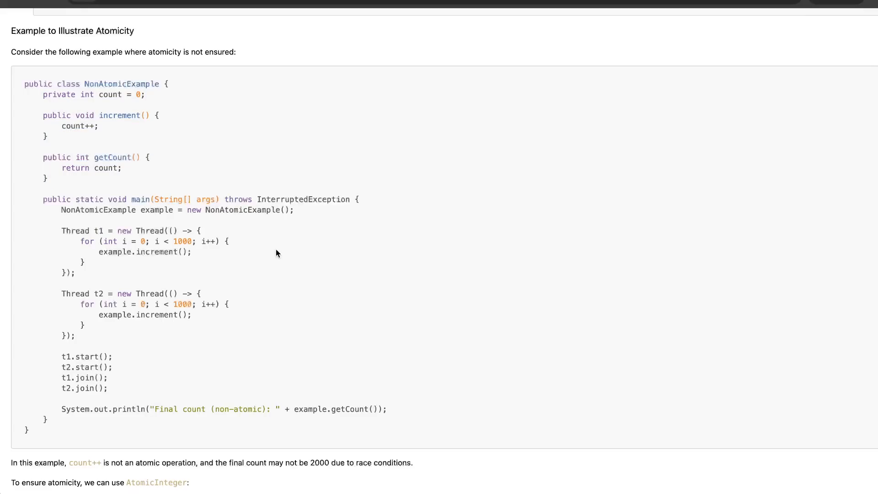
{"action": "mouse_move", "coordinate": [407, 223]}
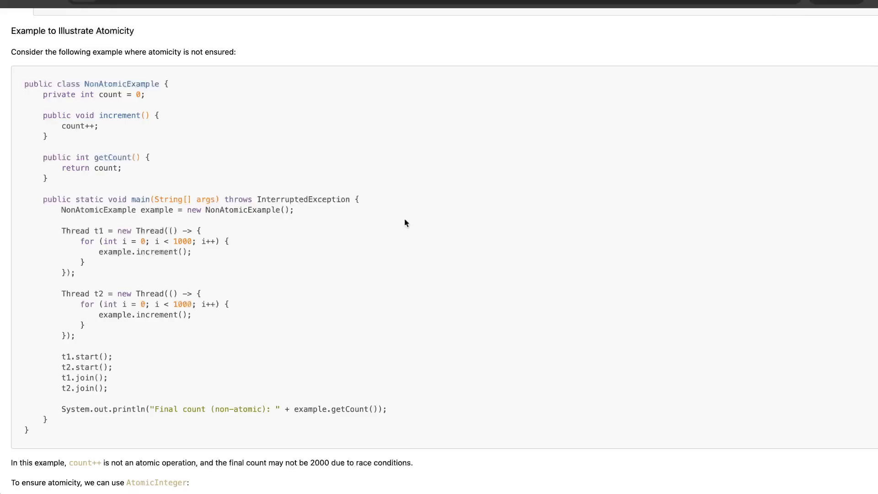
{"action": "mouse_move", "coordinate": [264, 220]}
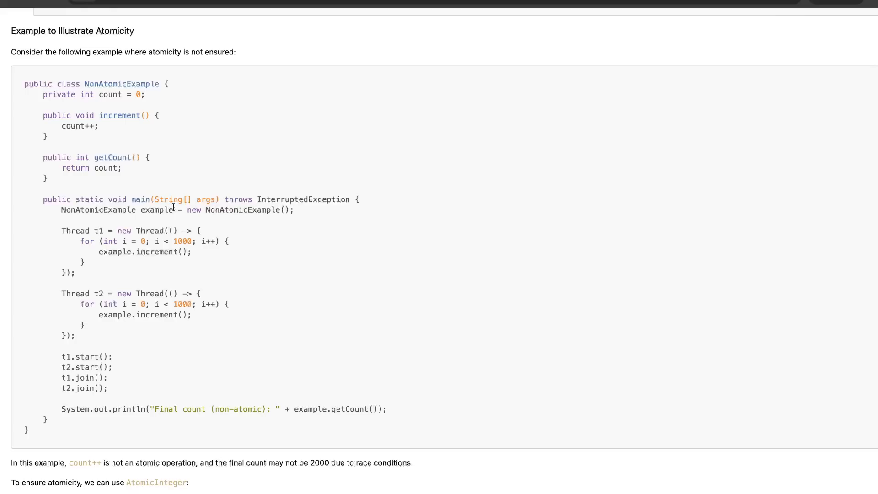
{"action": "mouse_move", "coordinate": [64, 85]}
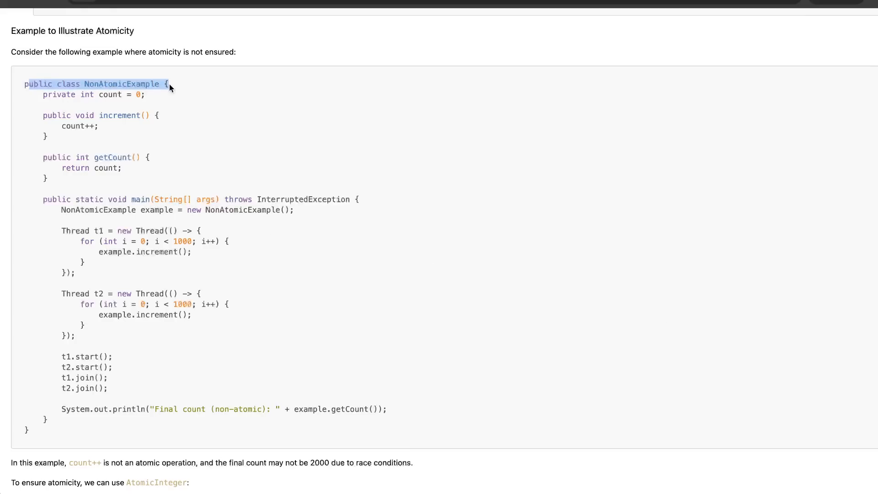
{"action": "left_click", "coordinate": [58, 95]}
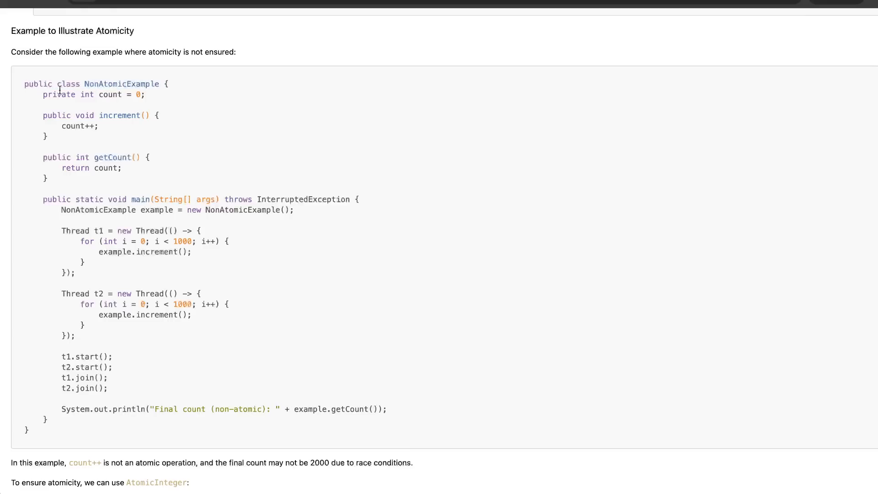
{"action": "mouse_move", "coordinate": [99, 168]}
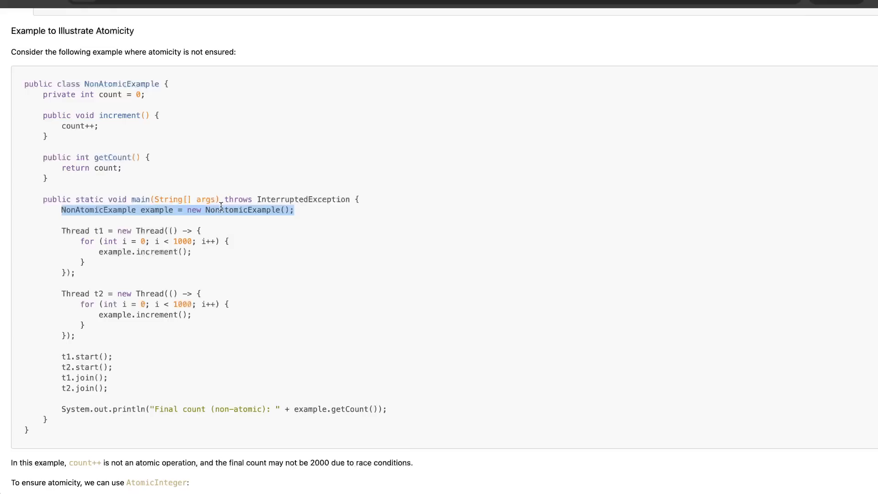
{"action": "double_click", "coordinate": [237, 210]}
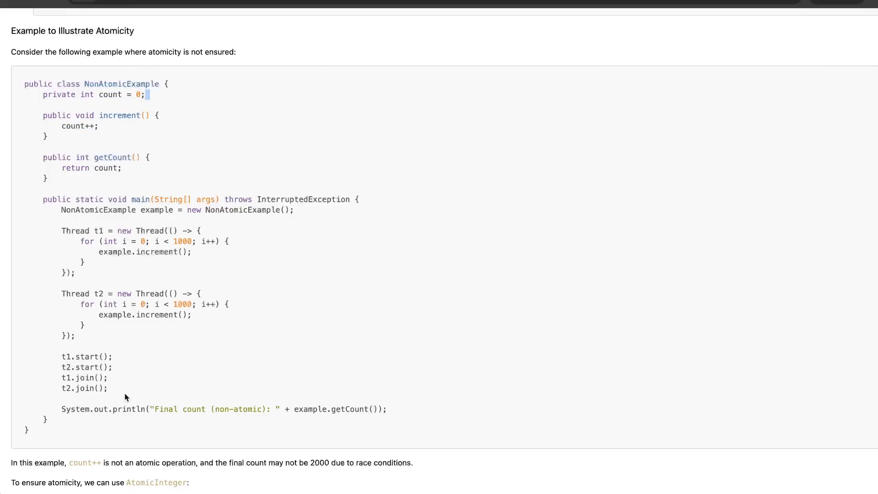
{"action": "mouse_move", "coordinate": [393, 413]}
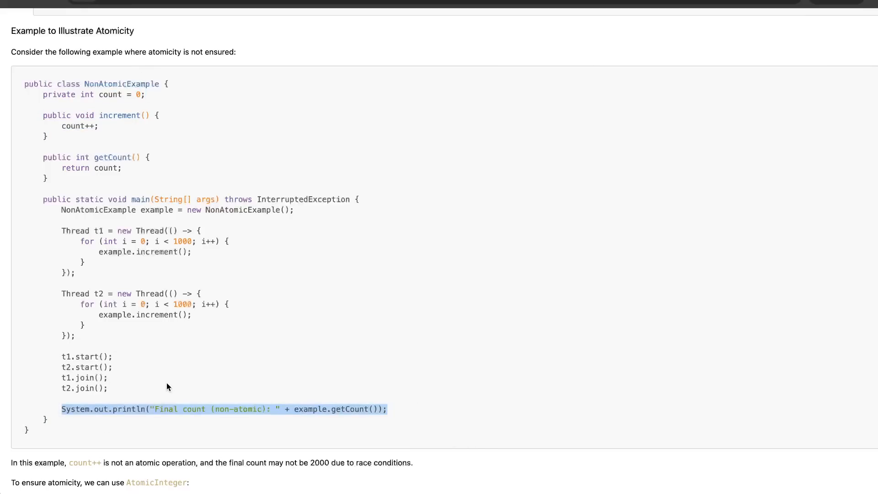
Highlight the Synchronized Blocks heading and the atomic class names under Ensuring Atomicity.
{"action": "scroll", "scroll_direction": "down", "scroll_amount": 3}
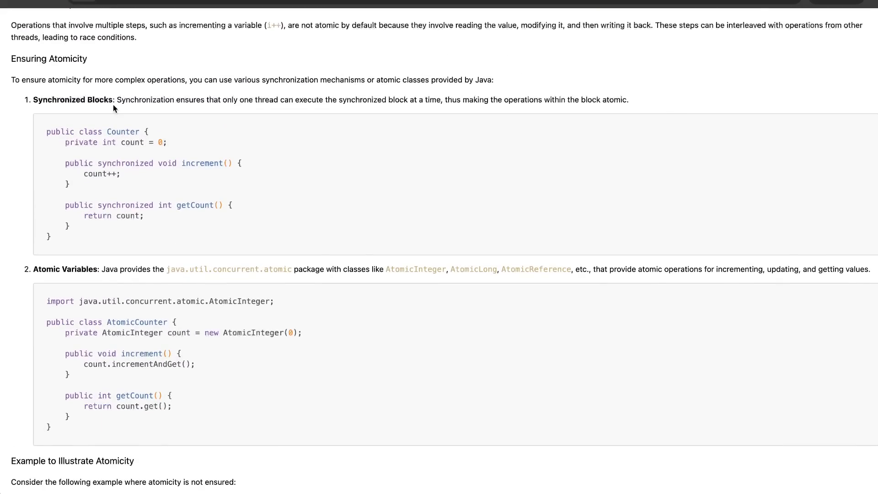
{"action": "double_click", "coordinate": [72, 100]}
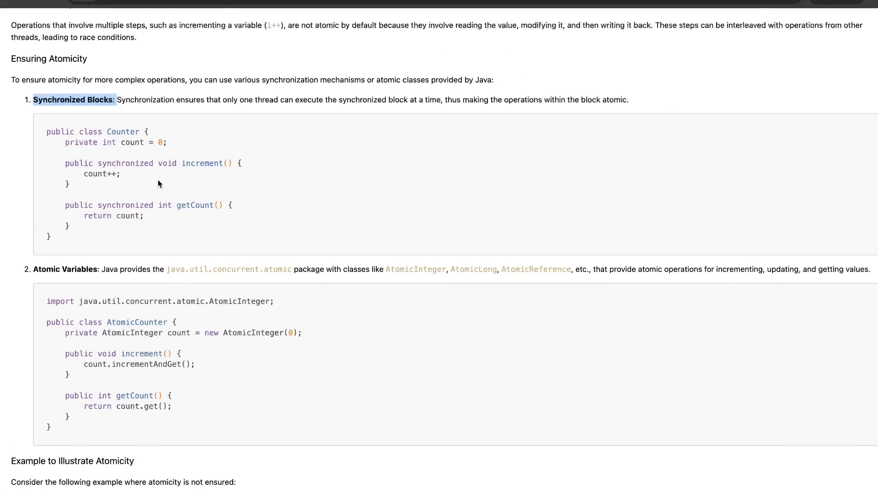
{"action": "scroll", "scroll_direction": "down", "scroll_amount": 3}
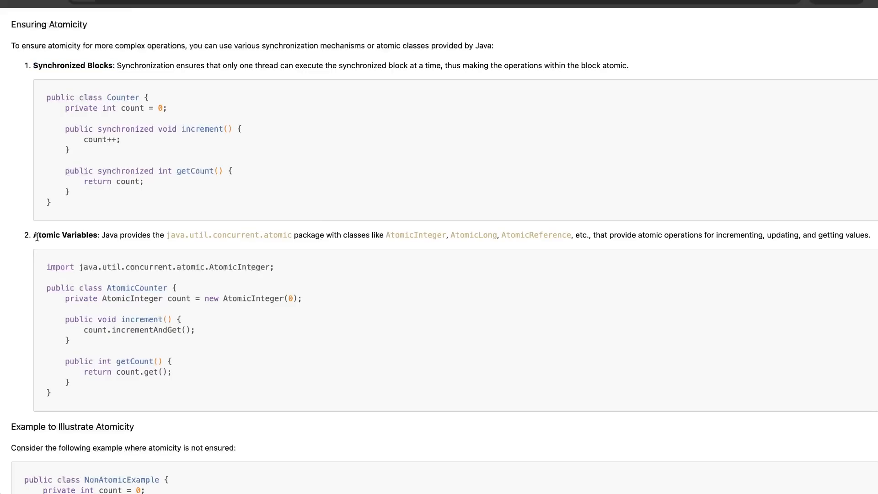
{"action": "double_click", "coordinate": [110, 235]}
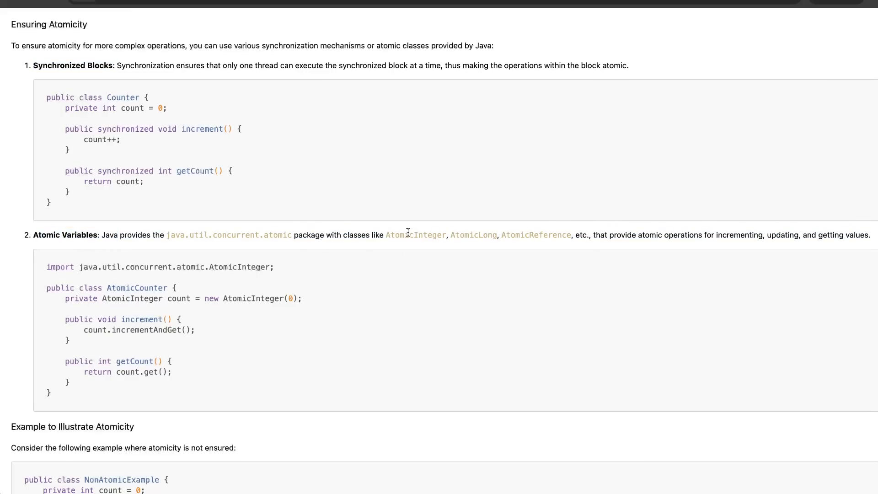
{"action": "double_click", "coordinate": [473, 234]}
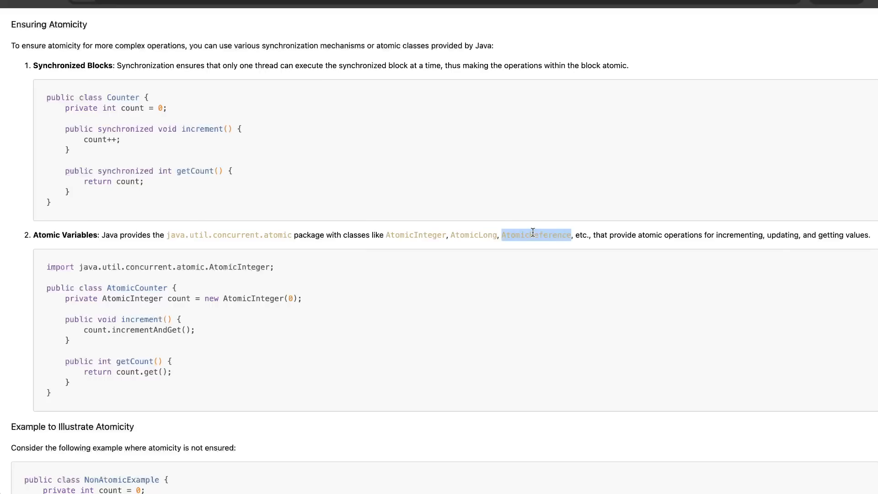
Scroll down to the AtomicExample program and the Summary section.
{"action": "scroll", "scroll_direction": "down", "scroll_amount": 3}
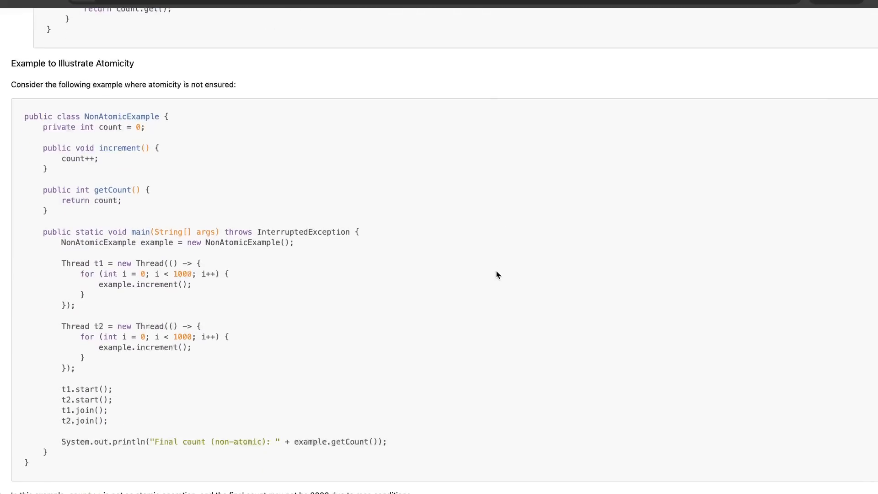
{"action": "scroll", "scroll_direction": "down", "scroll_amount": 3}
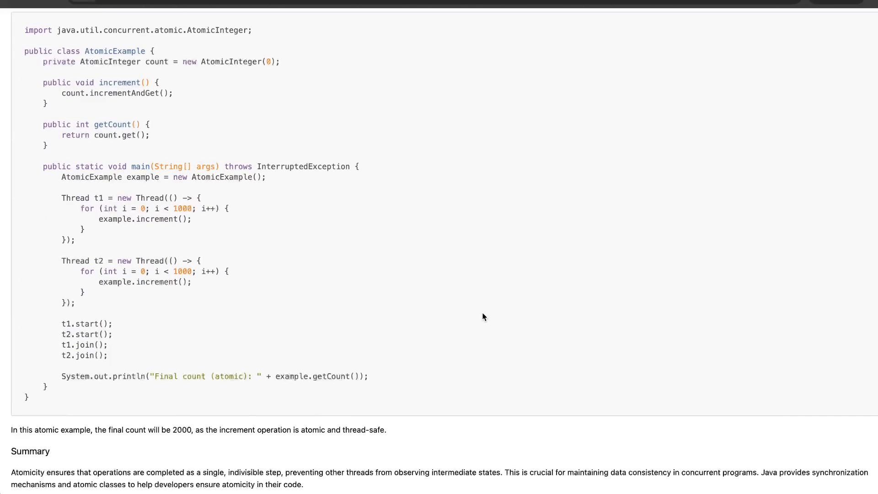
{"action": "mouse_move", "coordinate": [424, 259]}
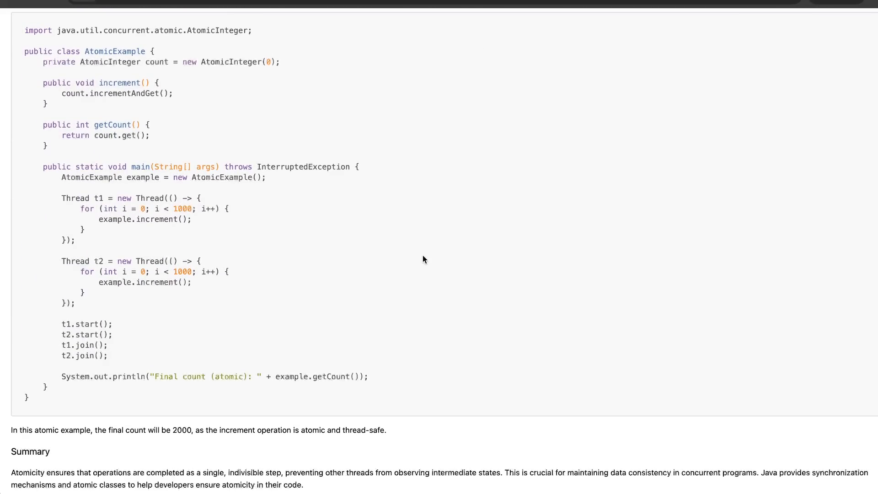